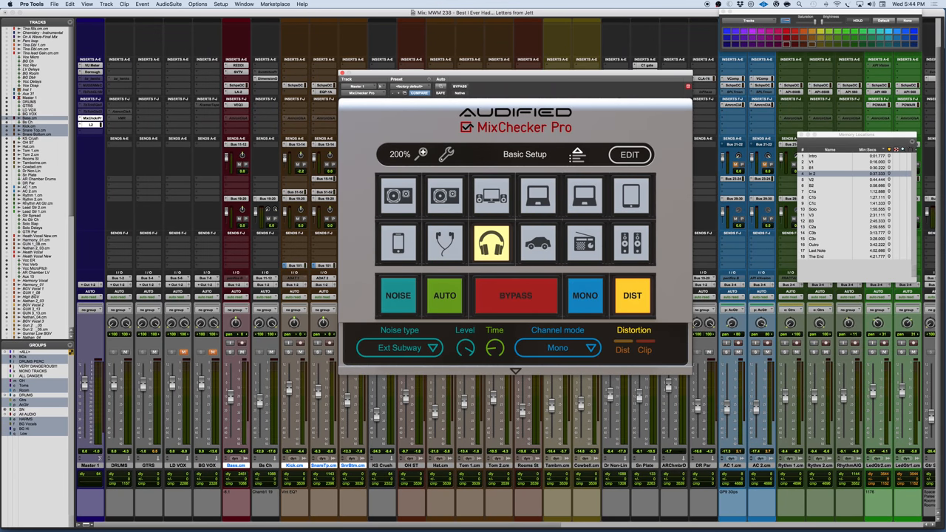
{"action": "mouse_move", "coordinate": [538, 80]}
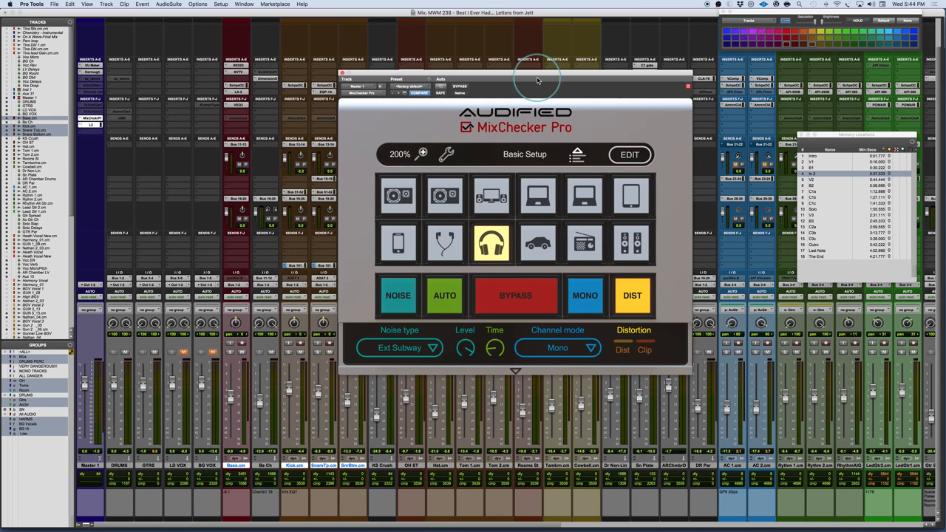
{"action": "mouse_move", "coordinate": [600, 118]}
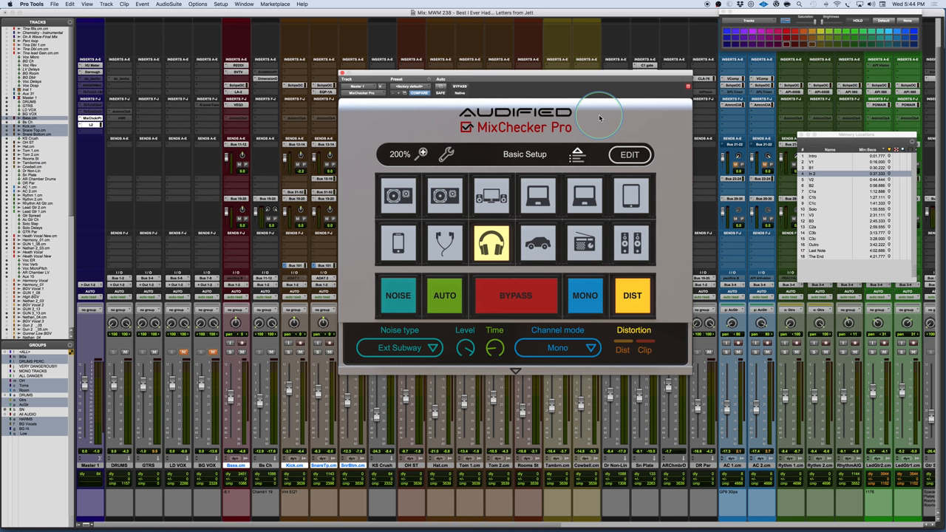
{"action": "mouse_move", "coordinate": [347, 219]}
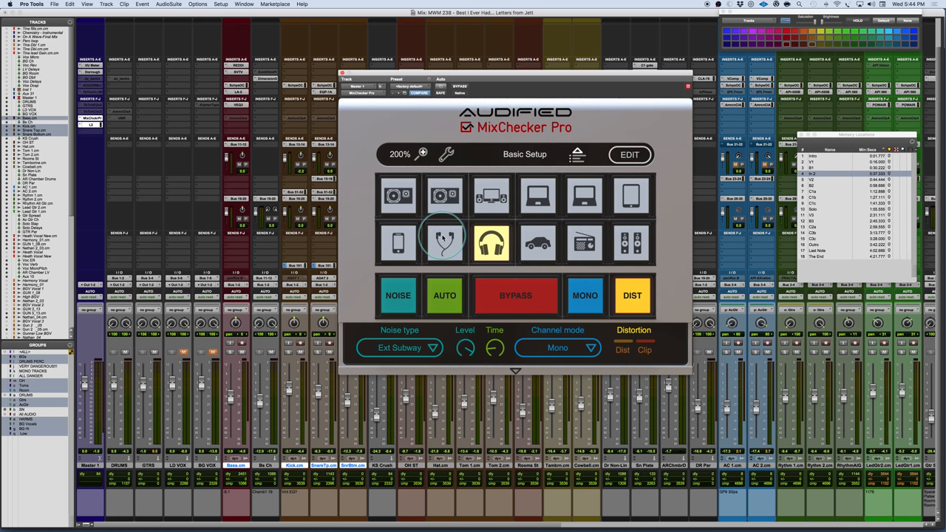
{"action": "mouse_move", "coordinate": [491, 244]}
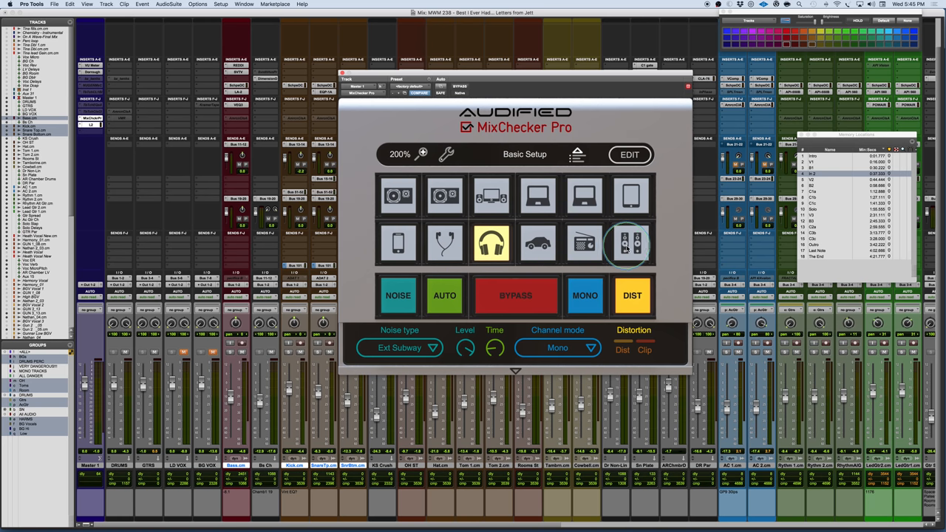
{"action": "mouse_move", "coordinate": [633, 244]}
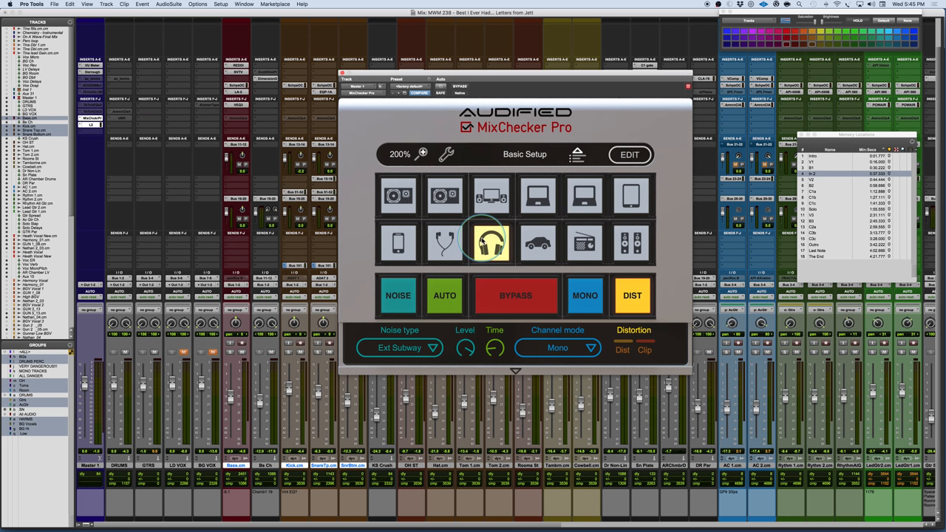
{"action": "mouse_move", "coordinate": [488, 242]}
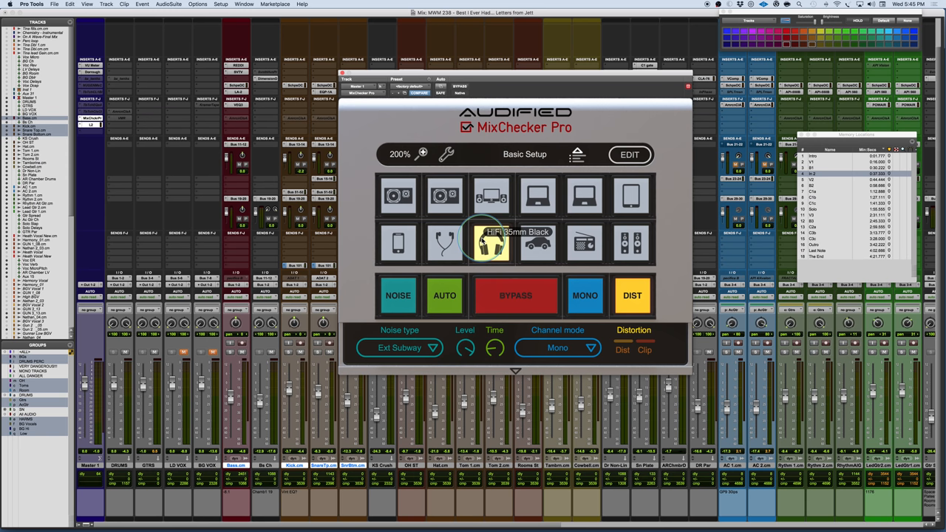
Keep the interface size at 200% and view the device preset list.
{"action": "left_click", "coordinate": [399, 153]}
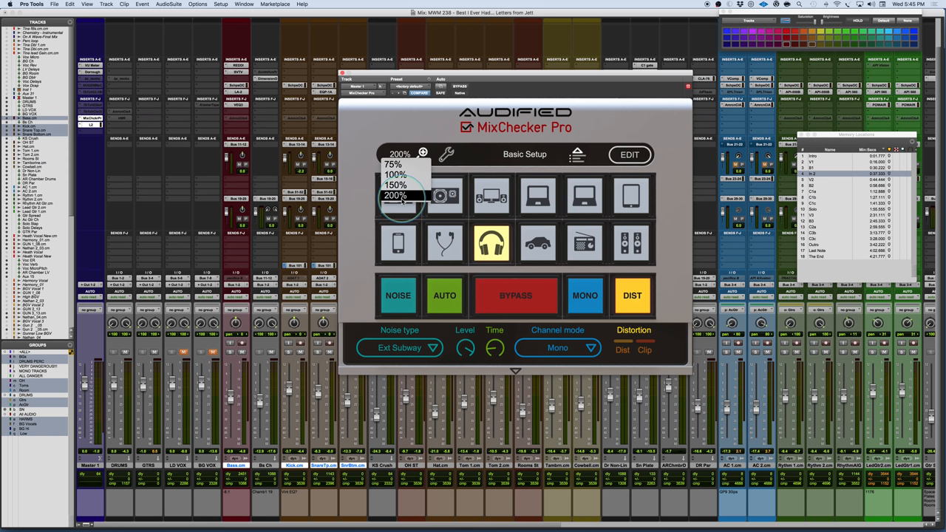
{"action": "left_click", "coordinate": [446, 154]}
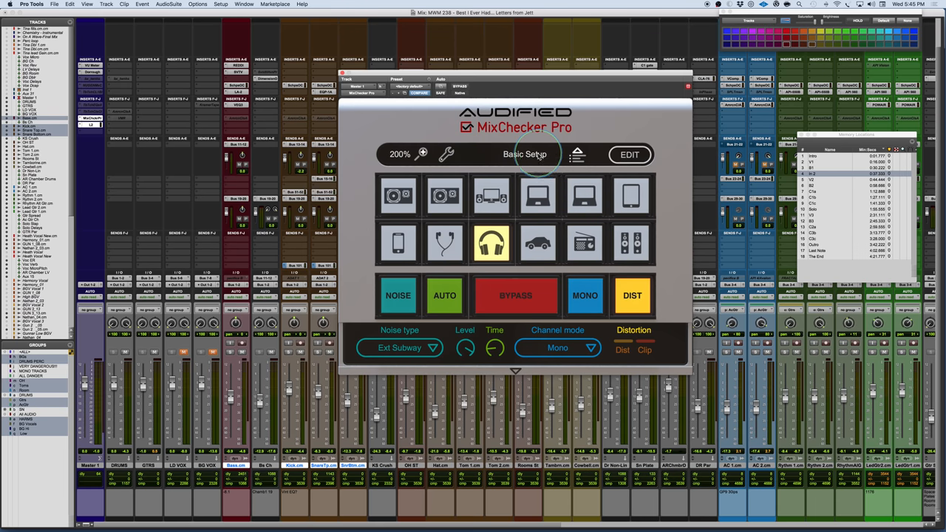
{"action": "left_click", "coordinate": [525, 153]}
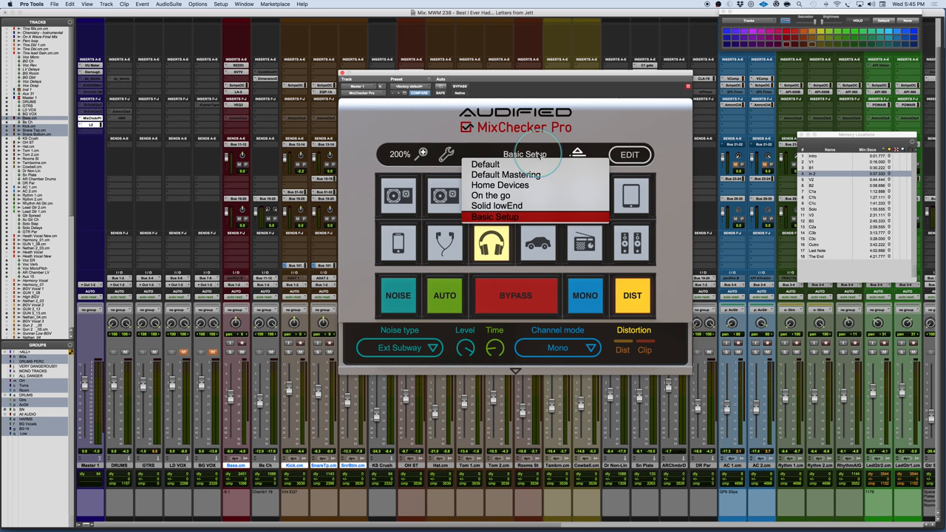
{"action": "mouse_move", "coordinate": [505, 175]}
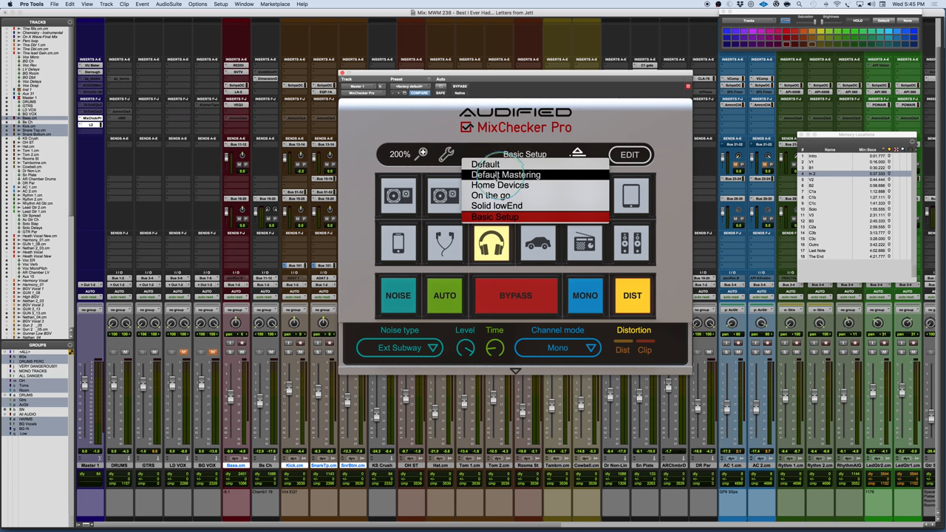
{"action": "mouse_move", "coordinate": [500, 185]}
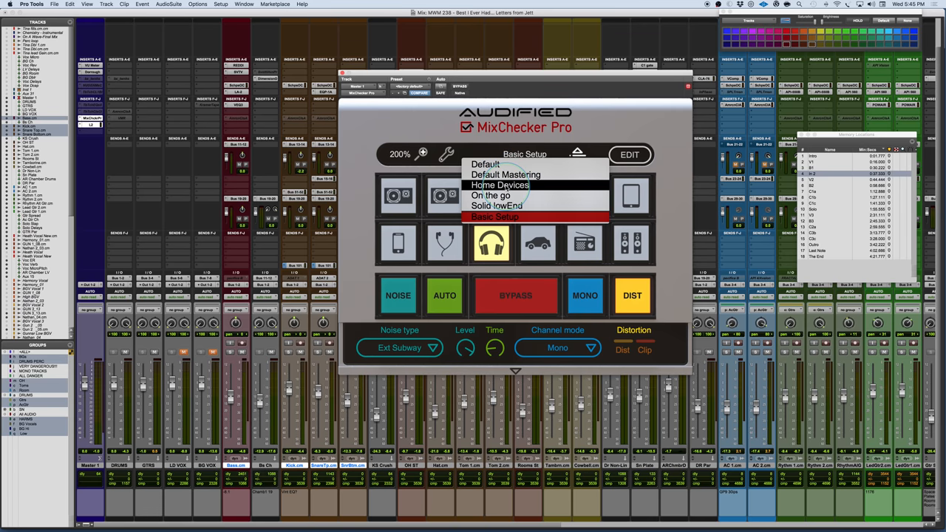
{"action": "mouse_move", "coordinate": [506, 206]}
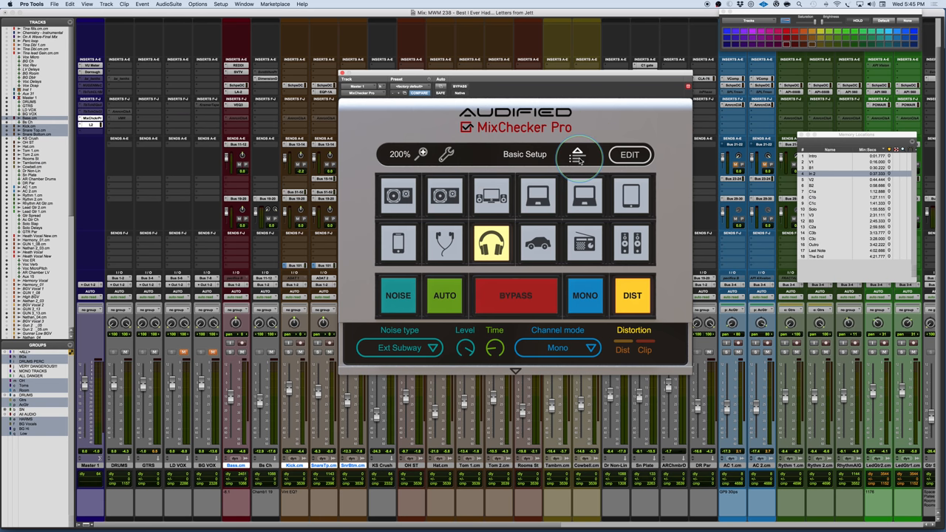
Enter slot editing and view the simulation assigned to the studio monitor slot.
{"action": "left_click", "coordinate": [629, 155]}
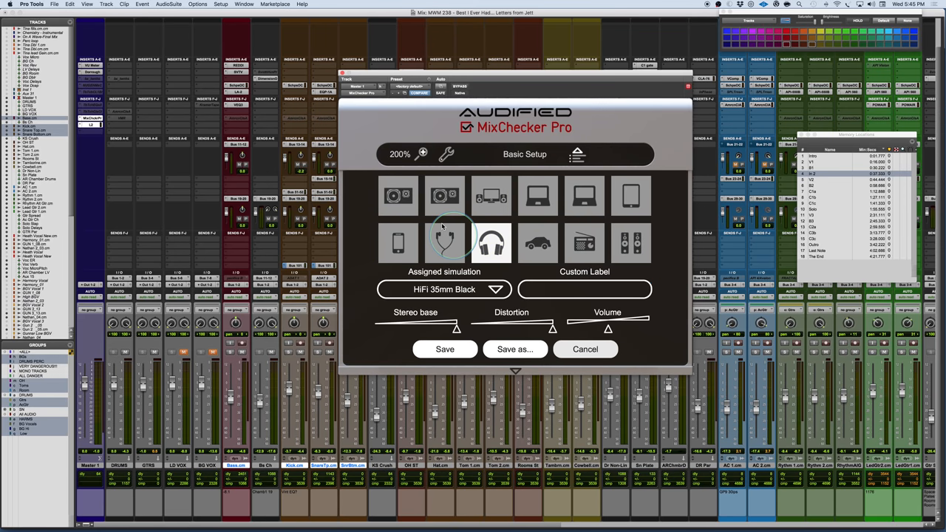
{"action": "left_click", "coordinate": [399, 195]}
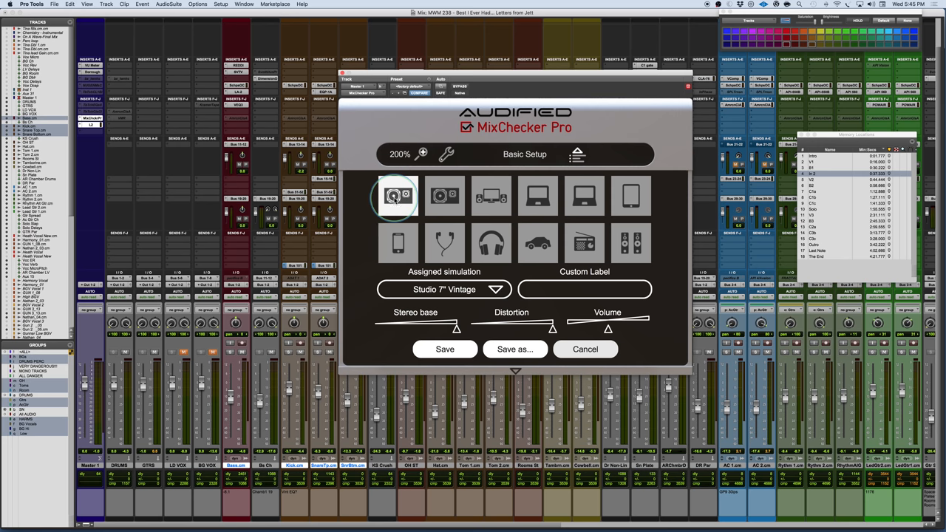
{"action": "left_click", "coordinate": [496, 289]}
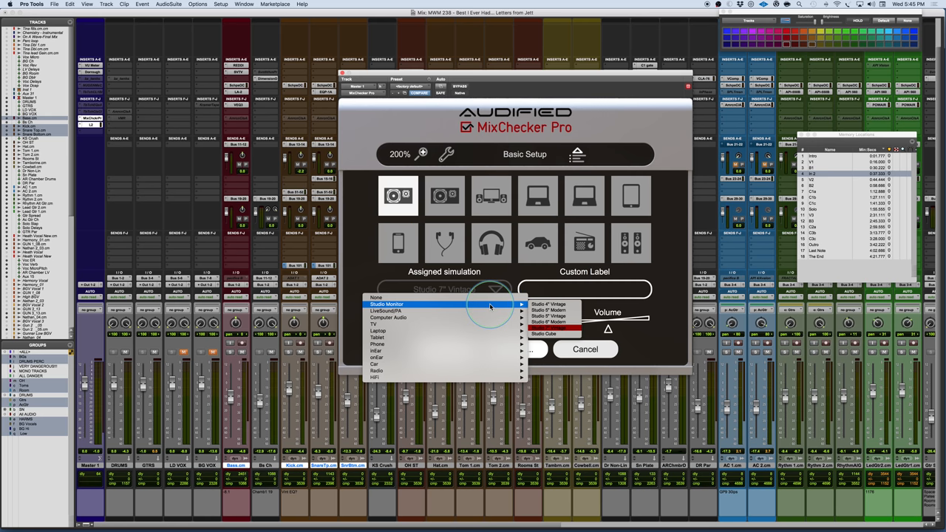
{"action": "mouse_move", "coordinate": [479, 326]}
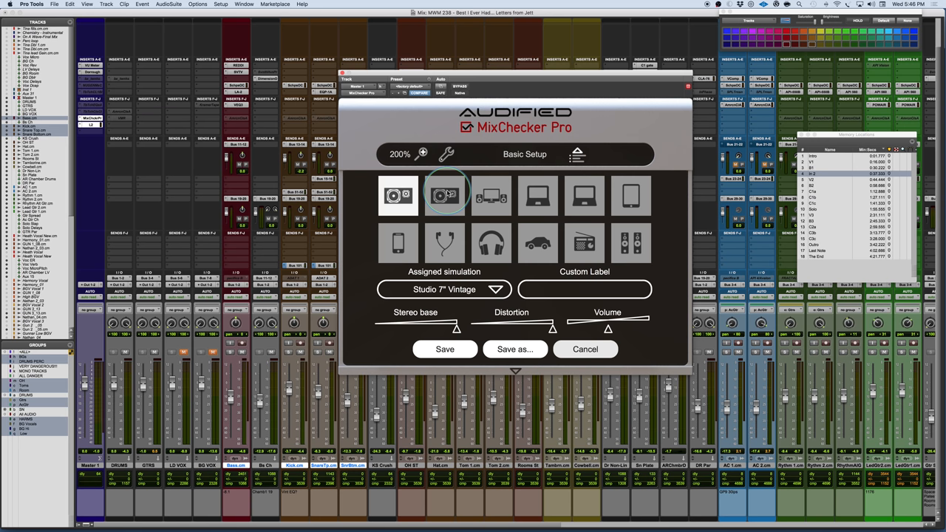
View the cube speaker slot's Studio Cube assignment, then show the preset list again.
{"action": "left_click", "coordinate": [443, 195]}
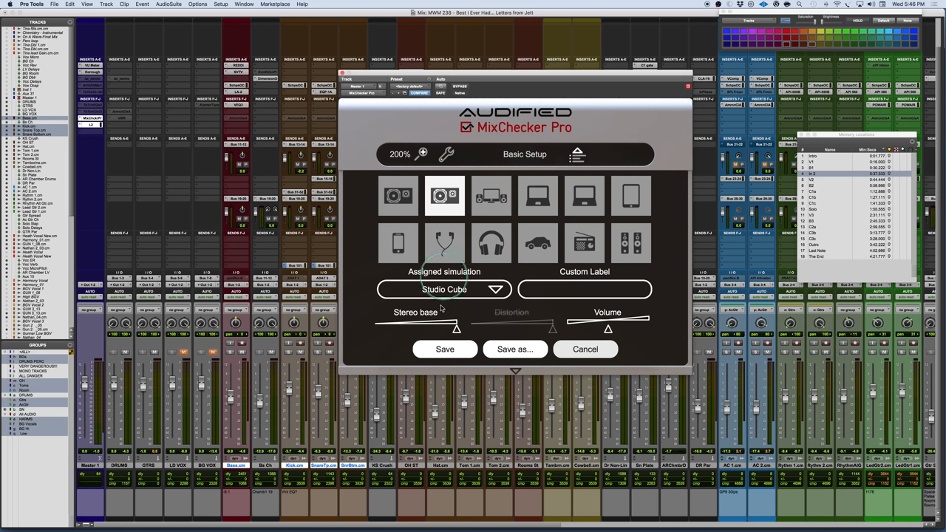
{"action": "left_click", "coordinate": [444, 195]}
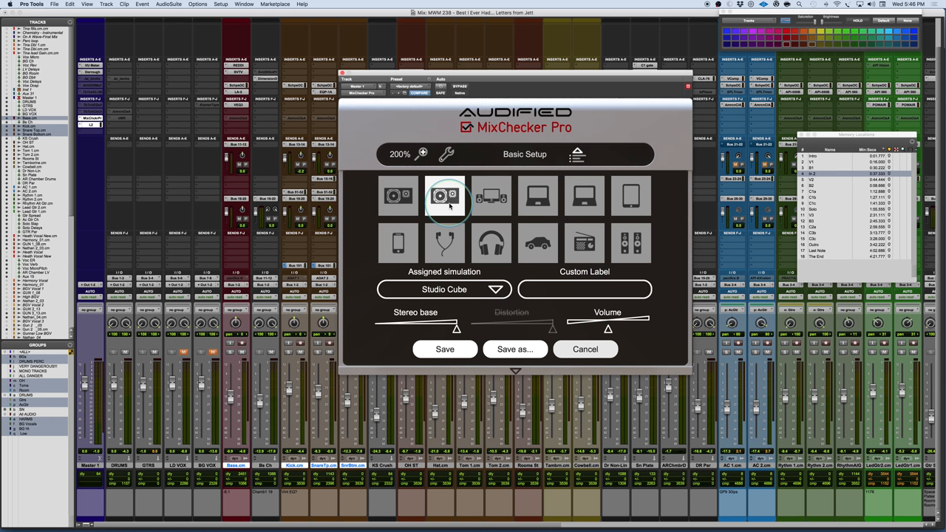
{"action": "left_click", "coordinate": [397, 195]}
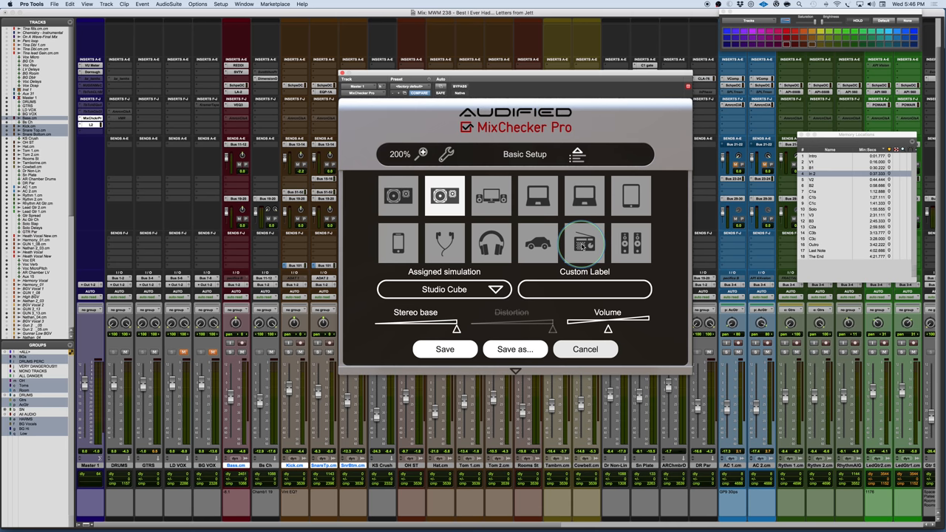
{"action": "left_click", "coordinate": [524, 154]}
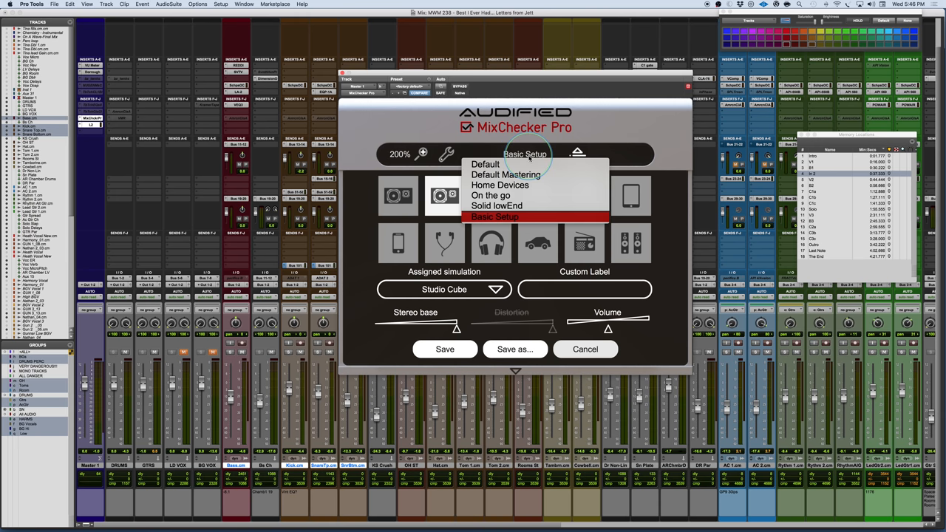
Return to the listening panel and load Default Mastering, Home Devices and On the go presets in turn.
{"action": "left_click", "coordinate": [494, 216]}
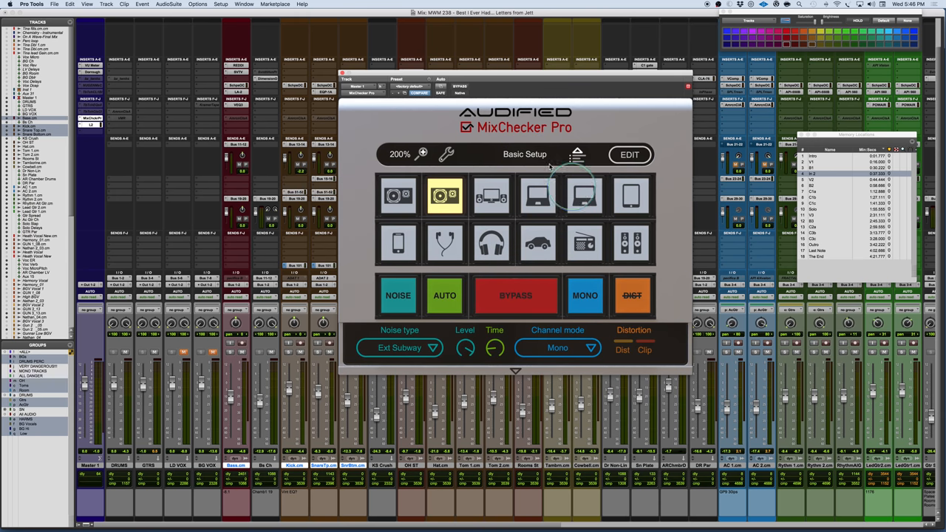
{"action": "left_click", "coordinate": [524, 154]}
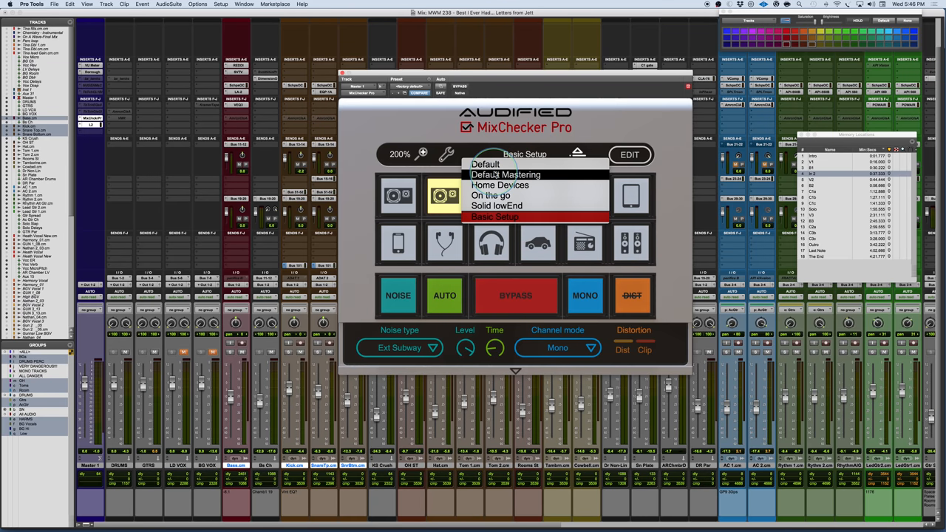
{"action": "left_click", "coordinate": [505, 174]}
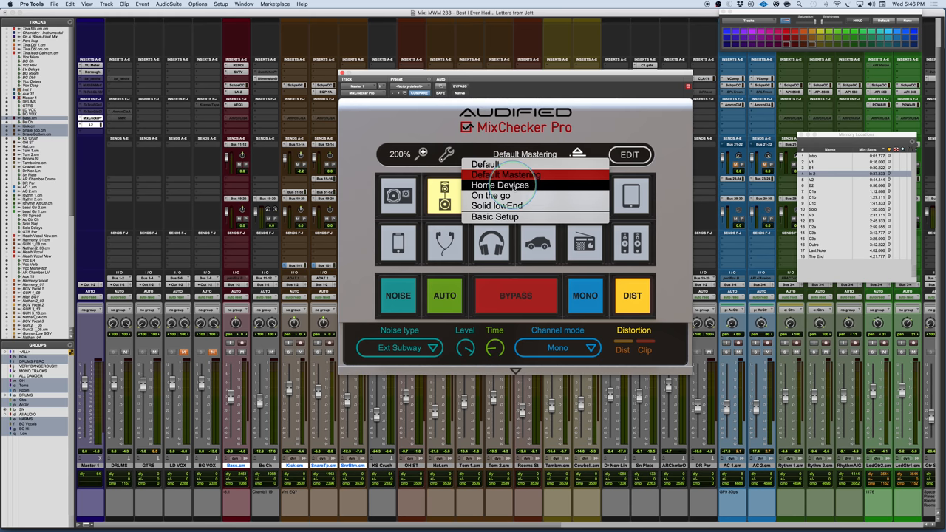
{"action": "left_click", "coordinate": [499, 184]}
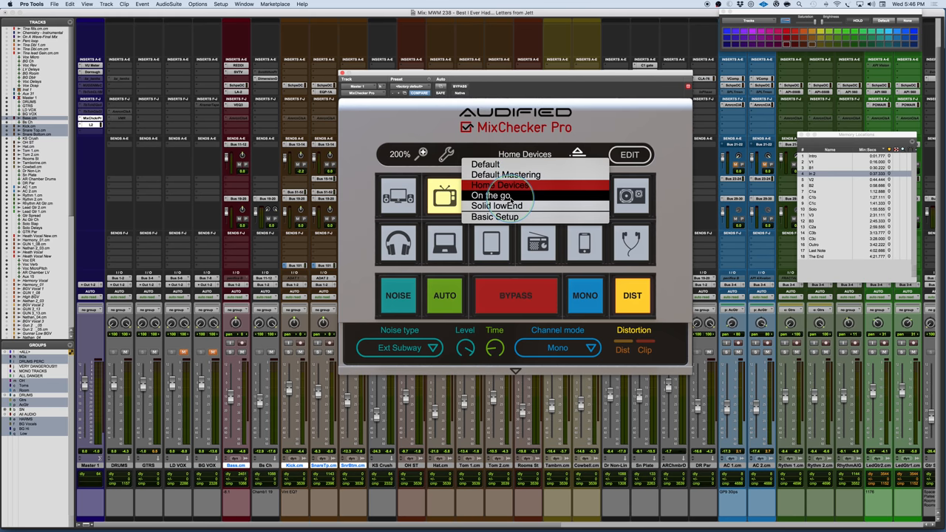
{"action": "left_click", "coordinate": [491, 195]}
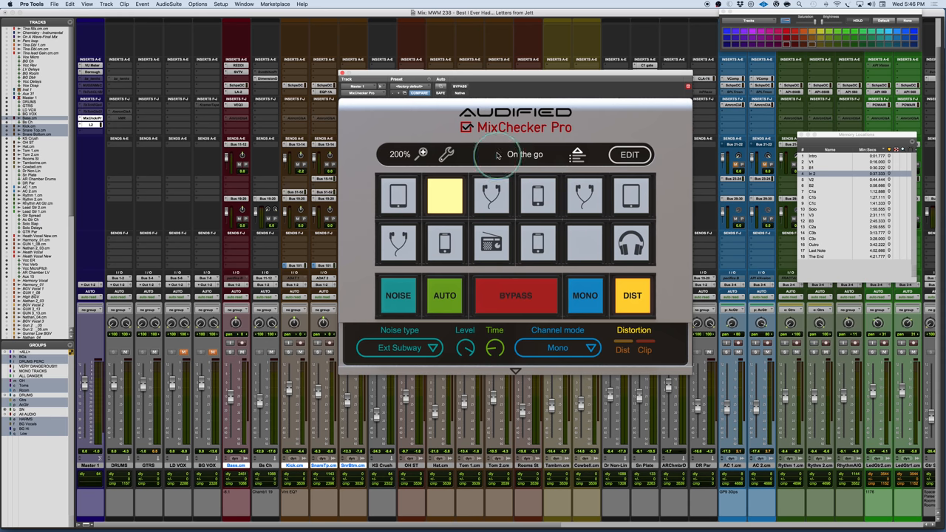
Load another preset, then settle on the Basic Setup device collection.
{"action": "left_click", "coordinate": [525, 155]}
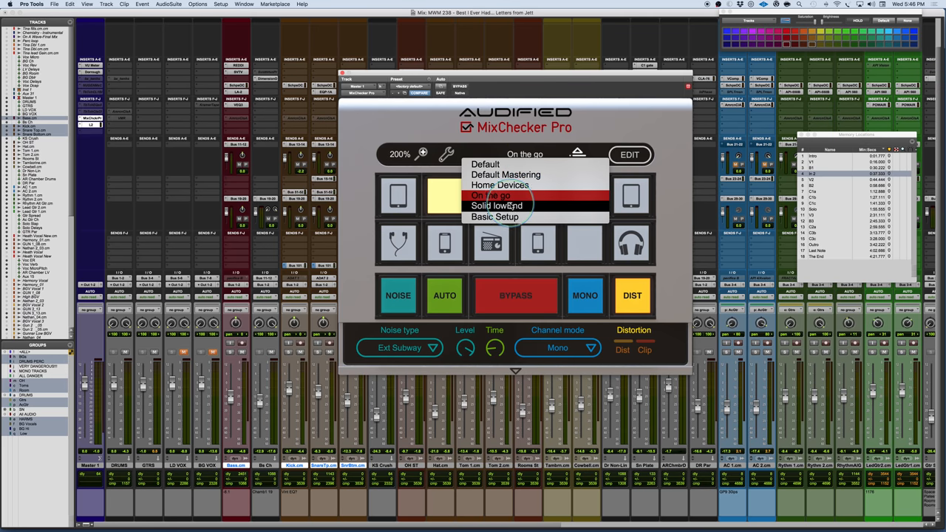
{"action": "left_click", "coordinate": [496, 205]}
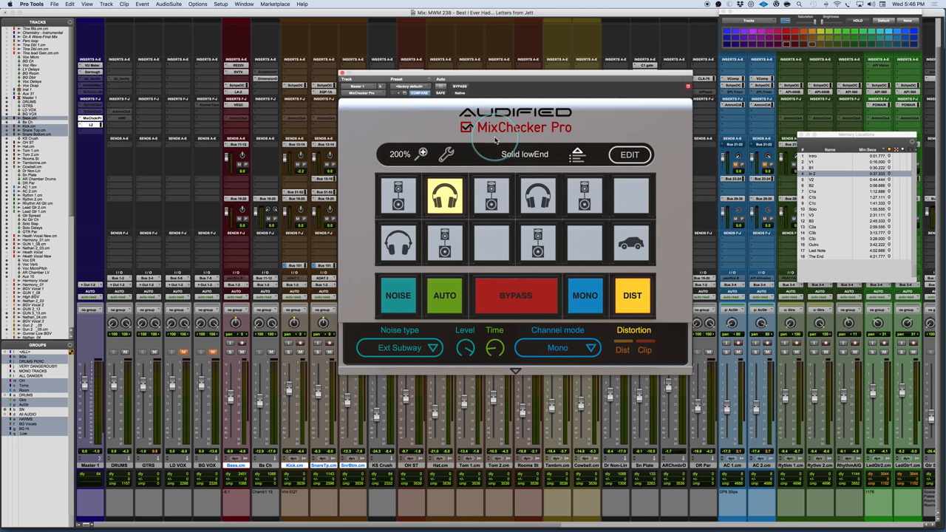
{"action": "left_click", "coordinate": [524, 154]}
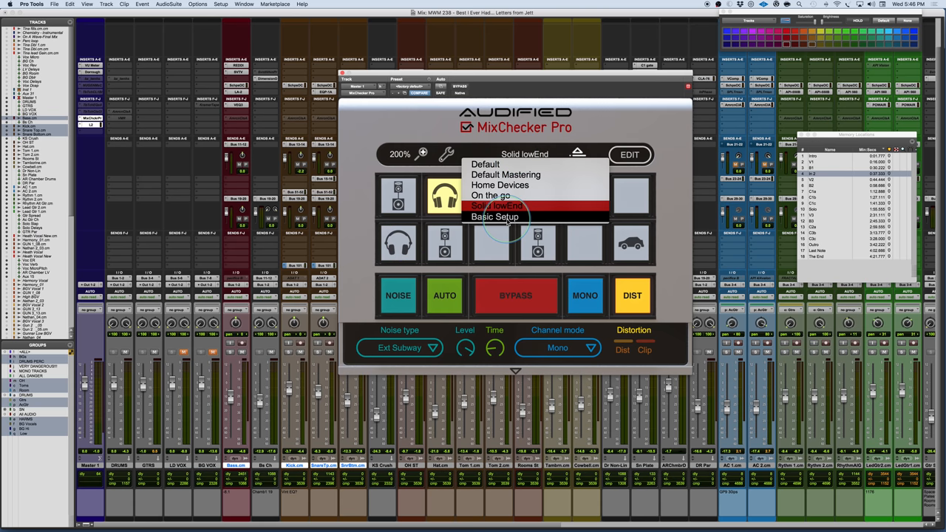
{"action": "left_click", "coordinate": [494, 215]}
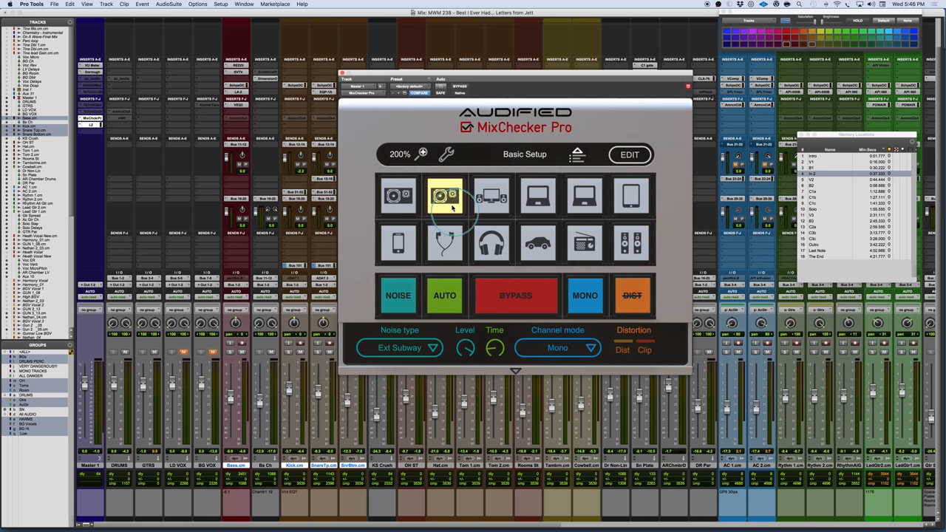
{"action": "mouse_move", "coordinate": [444, 195]}
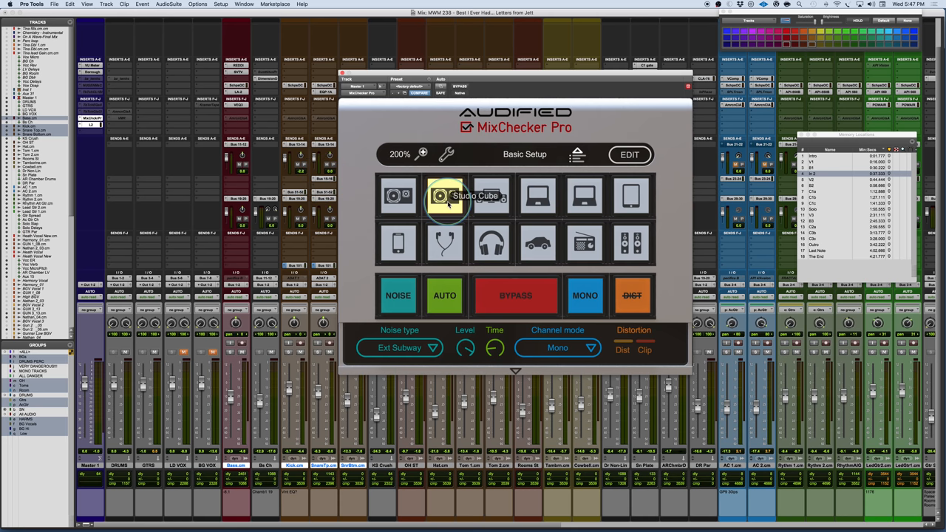
Inspect the Studio Cube and first studio monitor slot assignments, then cancel slot editing.
{"action": "left_click", "coordinate": [629, 155]}
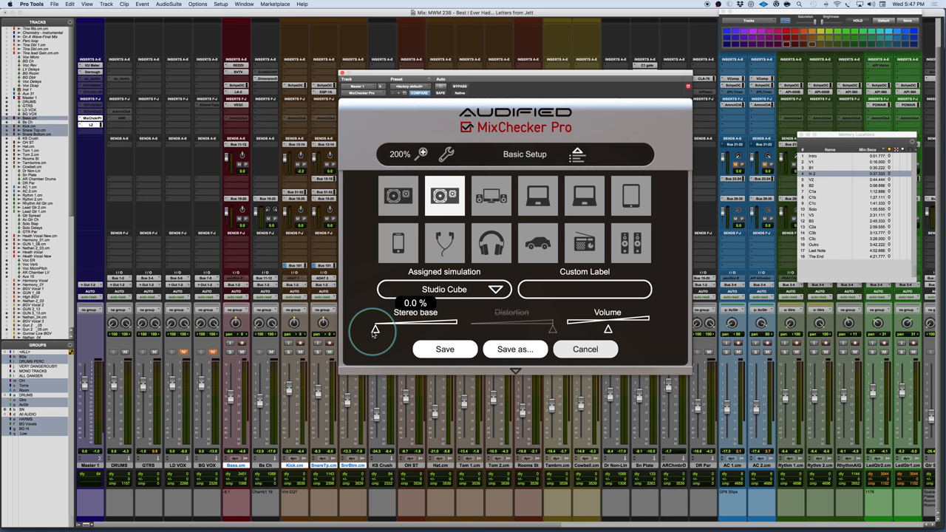
{"action": "left_click", "coordinate": [397, 195]}
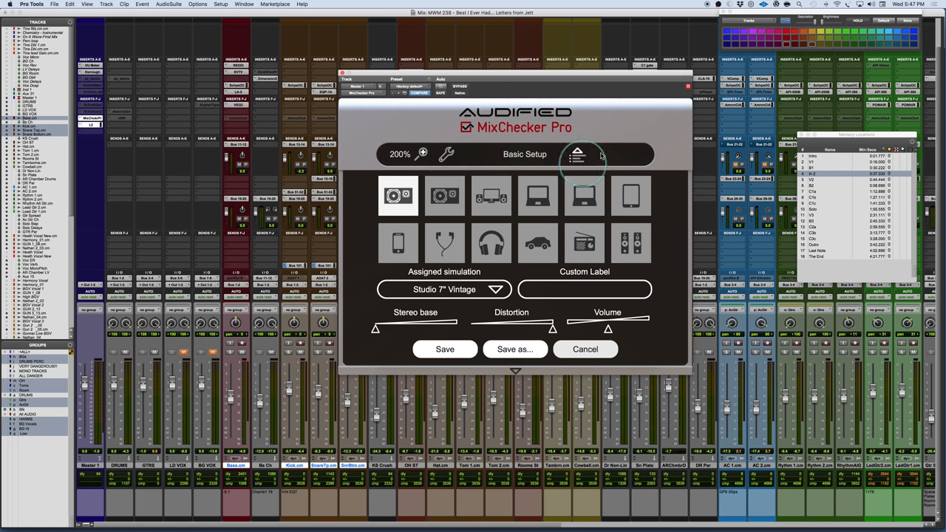
{"action": "left_click", "coordinate": [578, 153]}
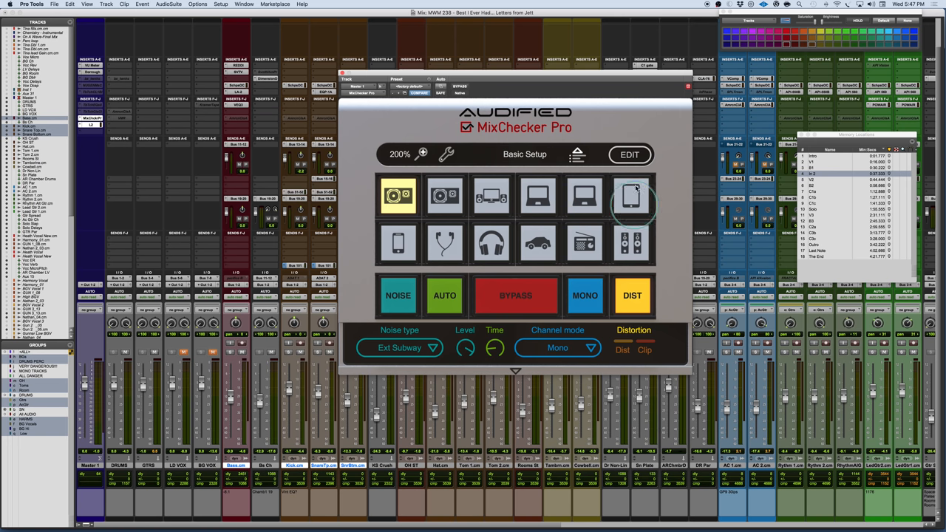
{"action": "left_click", "coordinate": [630, 155]}
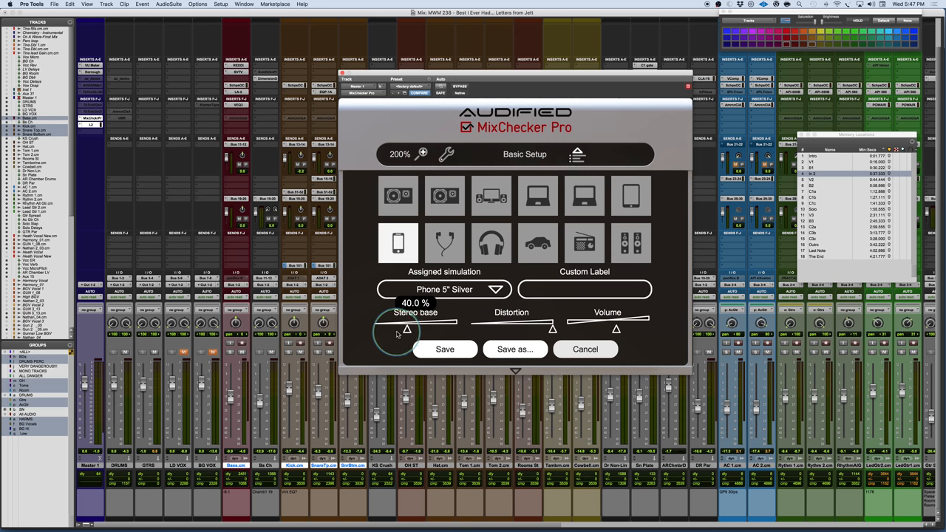
{"action": "mouse_move", "coordinate": [402, 331]}
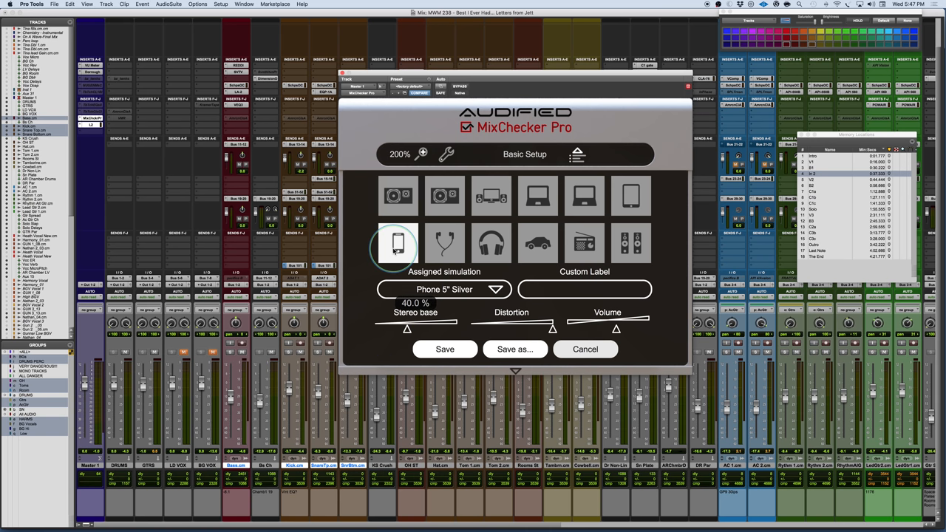
{"action": "mouse_move", "coordinate": [674, 154]}
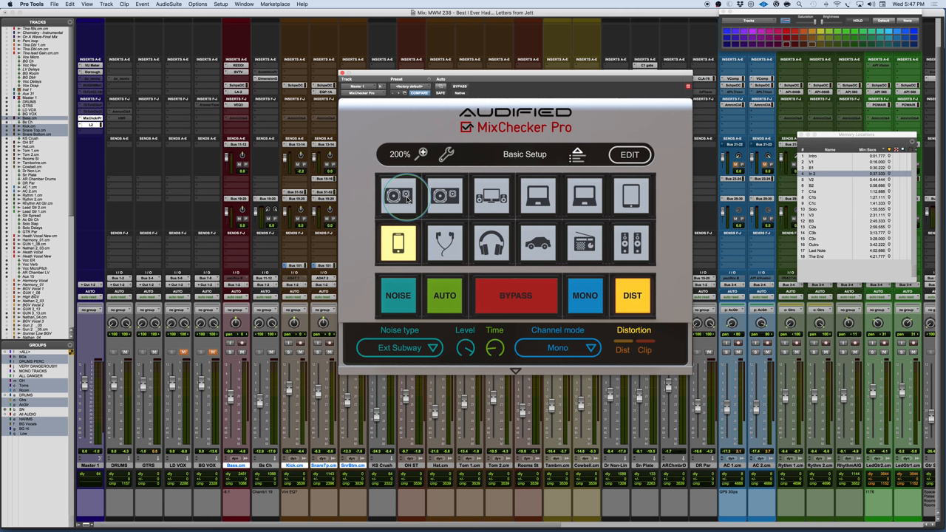
Audition the mix through the studio monitor and then the phone simulation.
{"action": "left_click", "coordinate": [445, 195]}
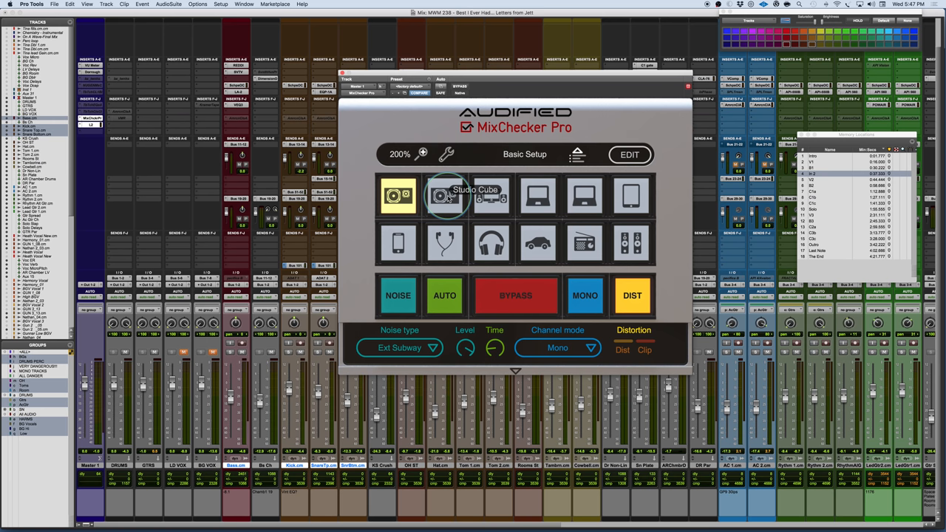
{"action": "left_click", "coordinate": [491, 195]}
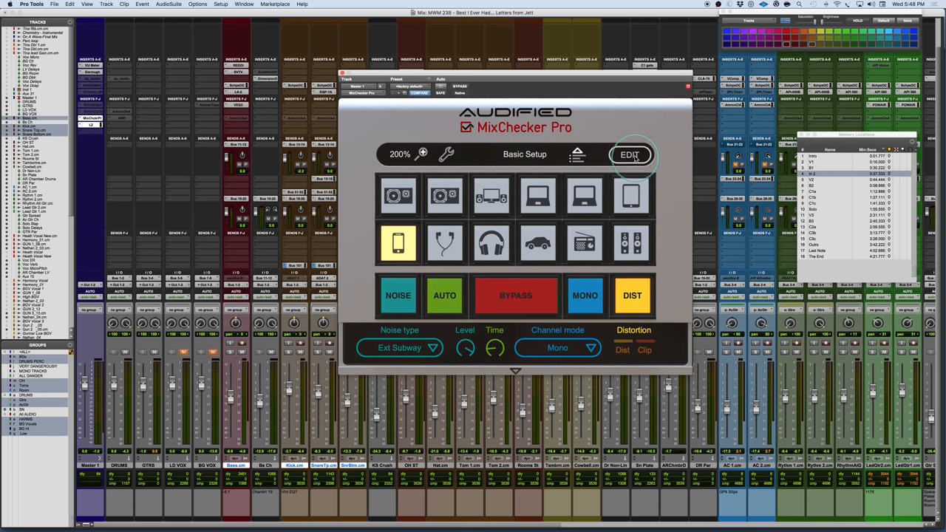
{"action": "left_click", "coordinate": [629, 155]}
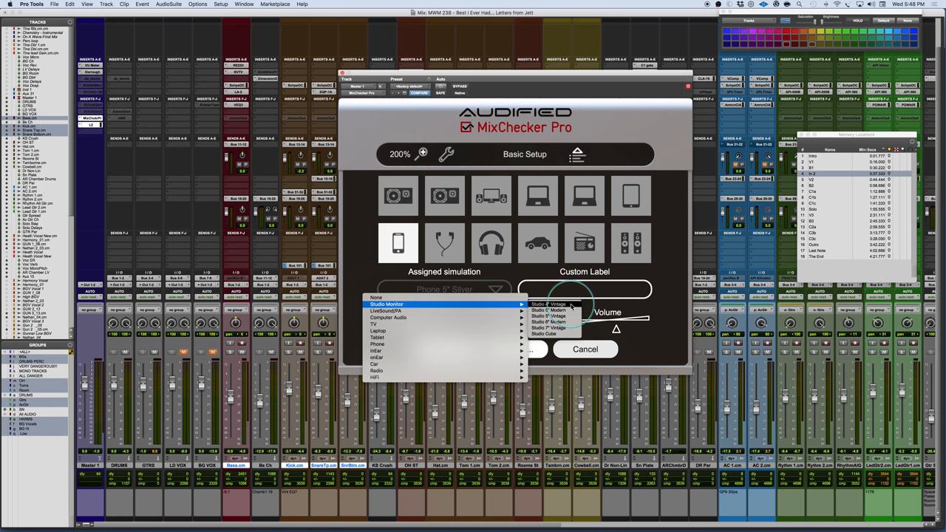
{"action": "mouse_move", "coordinate": [567, 339]}
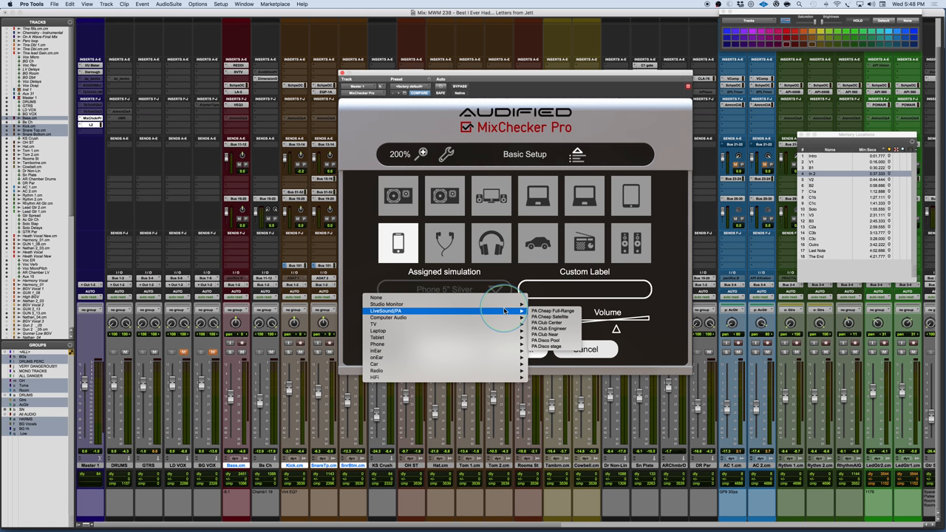
{"action": "mouse_move", "coordinate": [467, 318]}
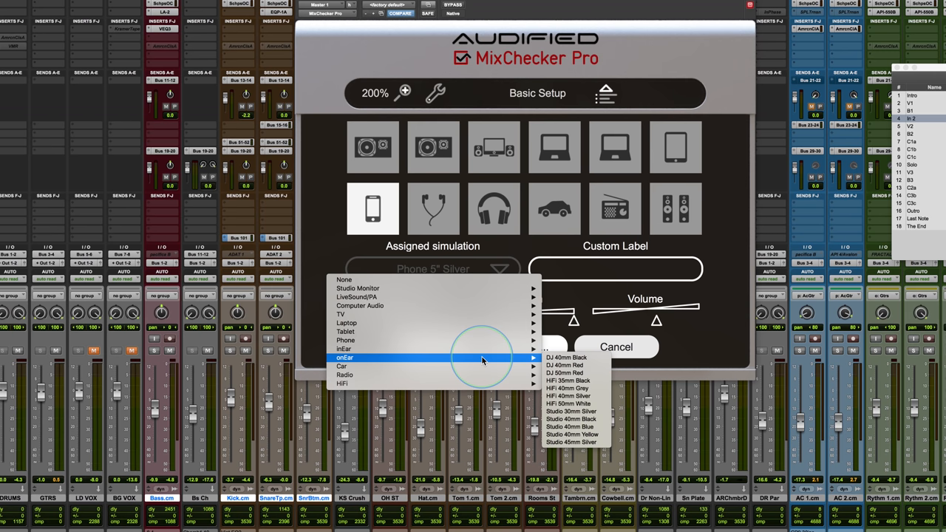
{"action": "mouse_move", "coordinate": [342, 366]}
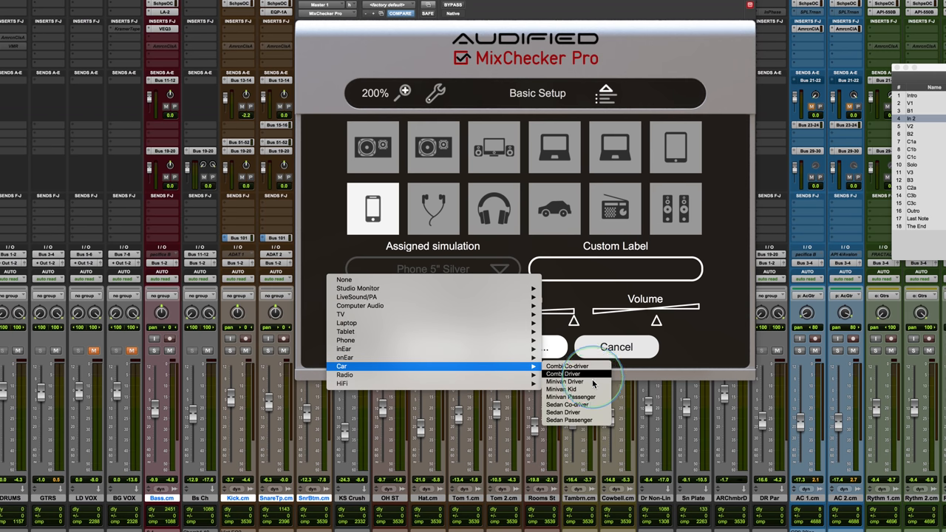
{"action": "mouse_move", "coordinate": [344, 375]}
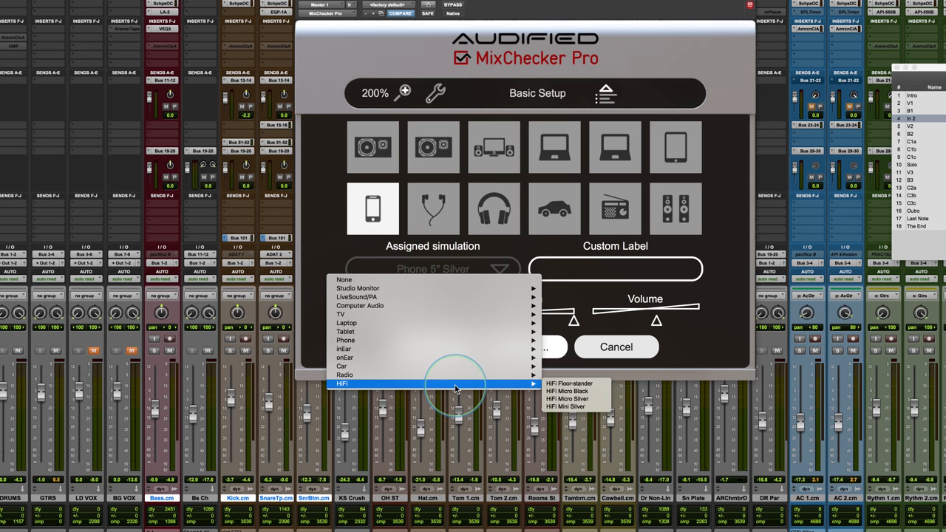
{"action": "mouse_move", "coordinate": [709, 340]}
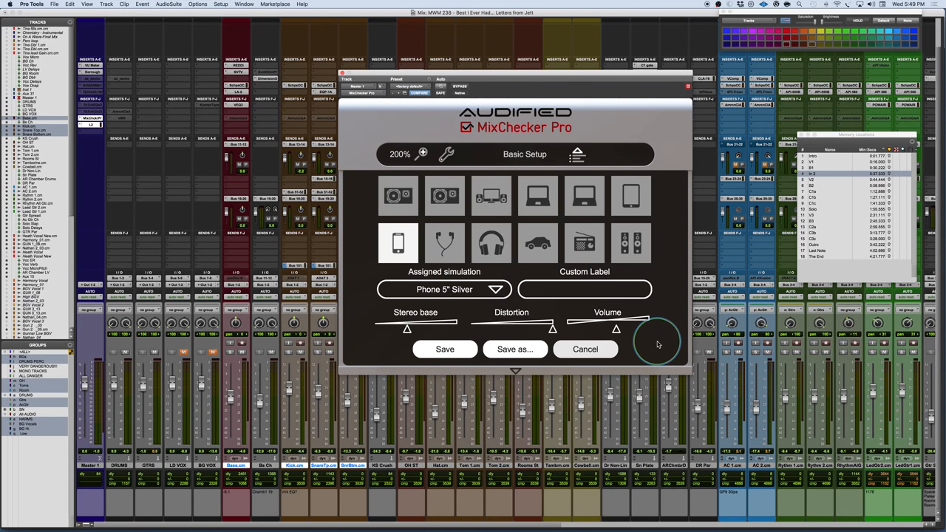
{"action": "mouse_move", "coordinate": [558, 288]}
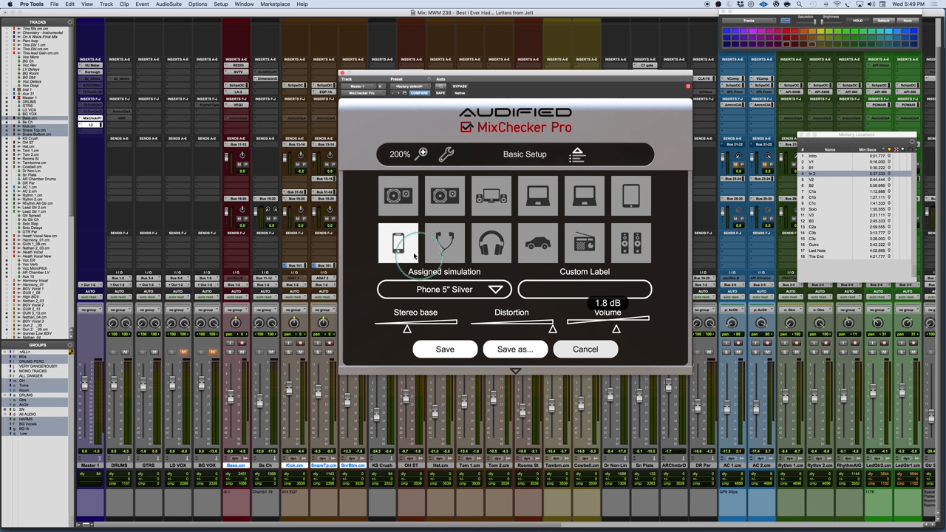
{"action": "mouse_move", "coordinate": [617, 346]}
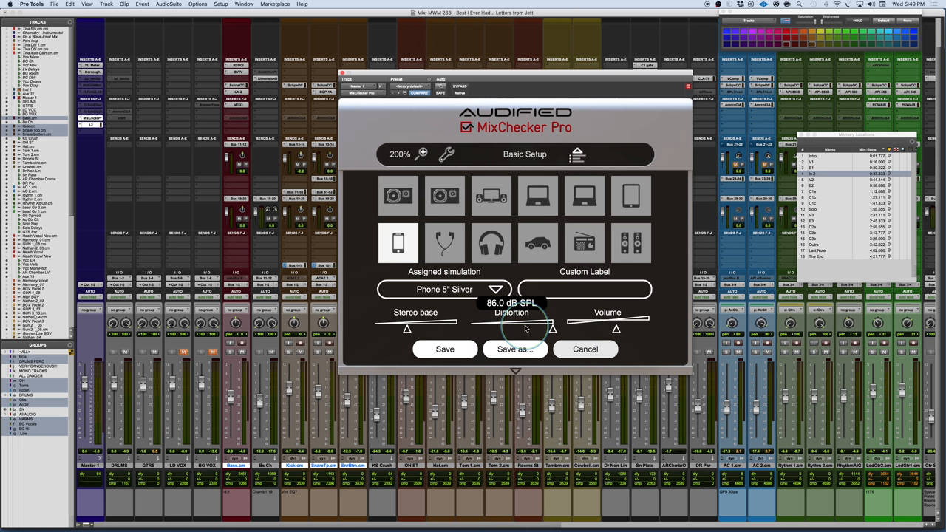
{"action": "mouse_move", "coordinate": [635, 118]}
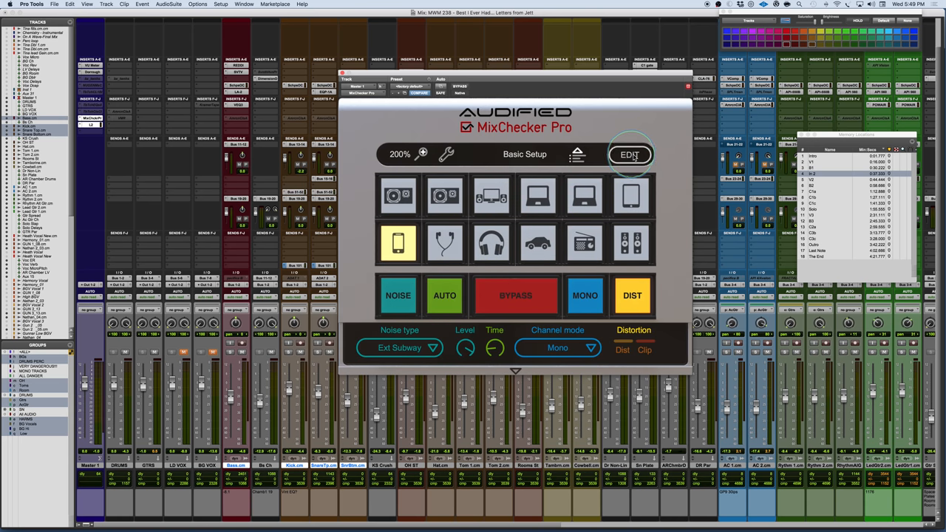
{"action": "left_click", "coordinate": [629, 154]}
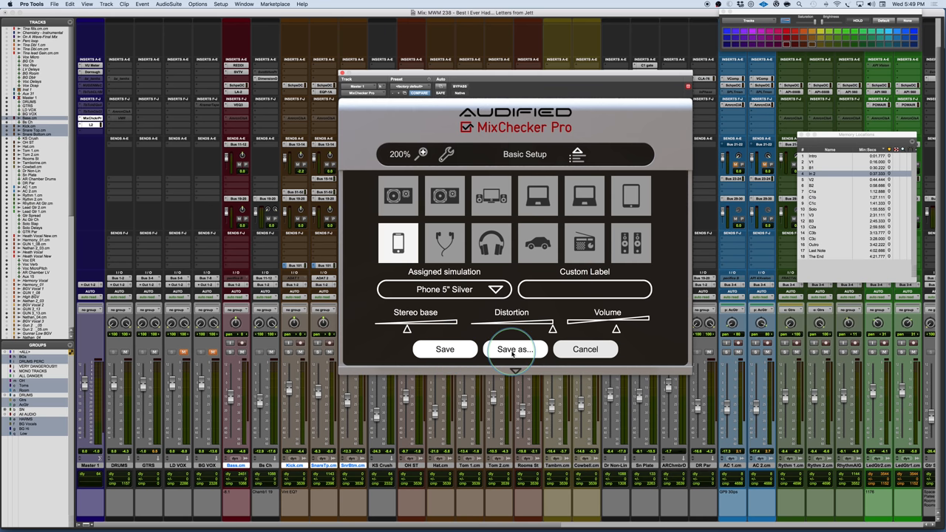
{"action": "mouse_move", "coordinate": [604, 127]}
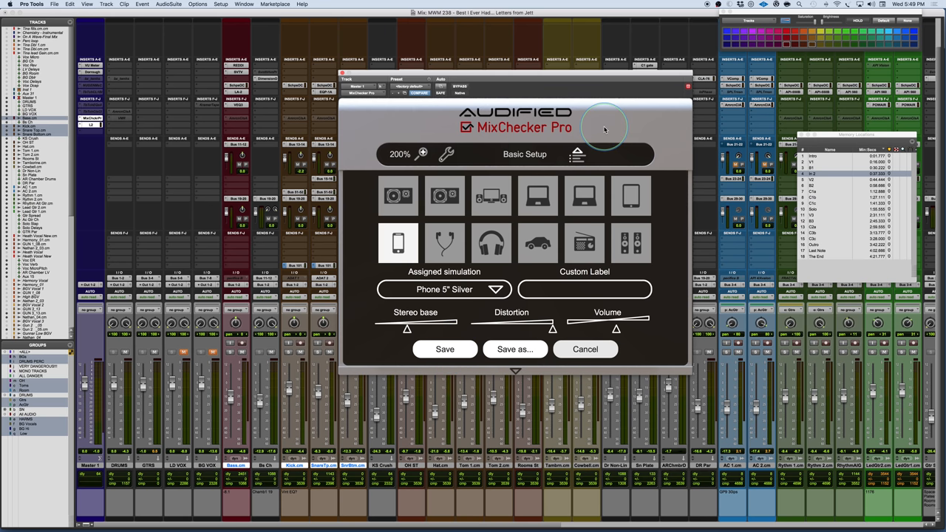
{"action": "mouse_move", "coordinate": [532, 156]}
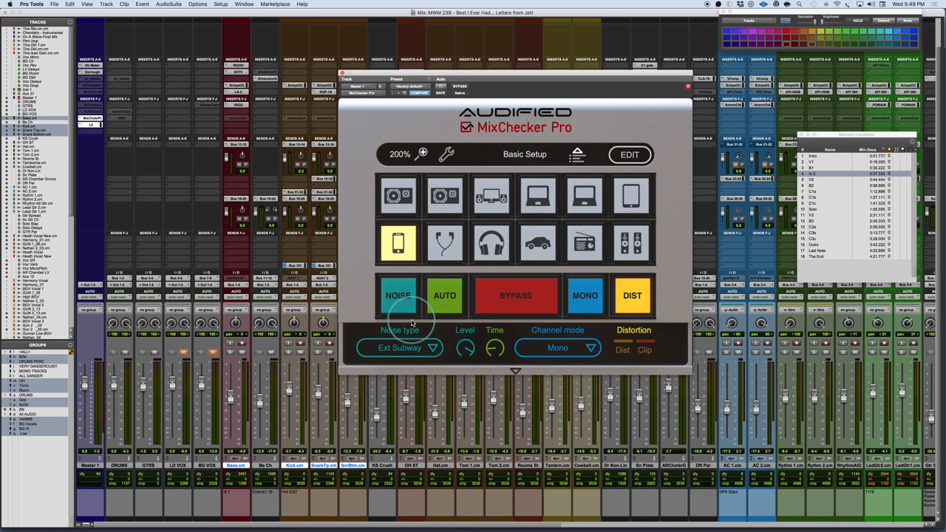
Turn on environment noise and briefly bypass the simulation to hear the raw mix.
{"action": "left_click", "coordinate": [397, 296]}
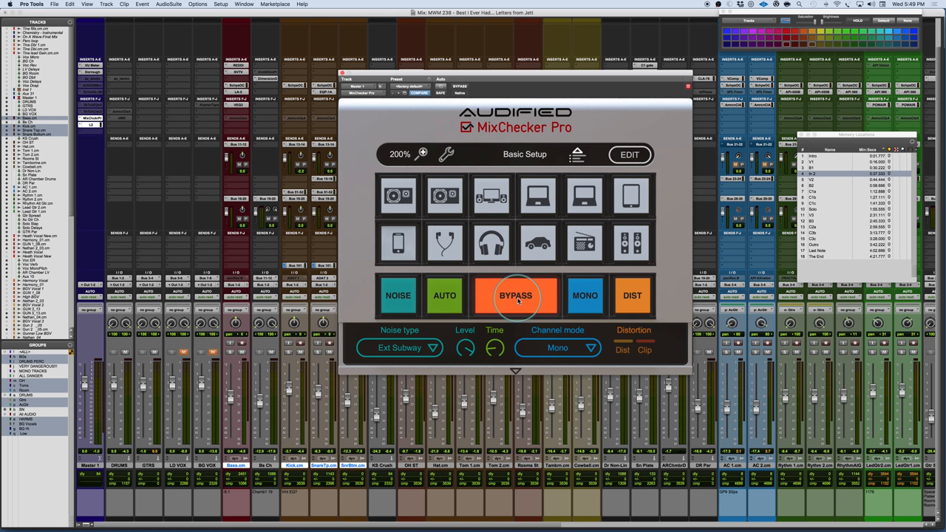
{"action": "left_click", "coordinate": [633, 295]}
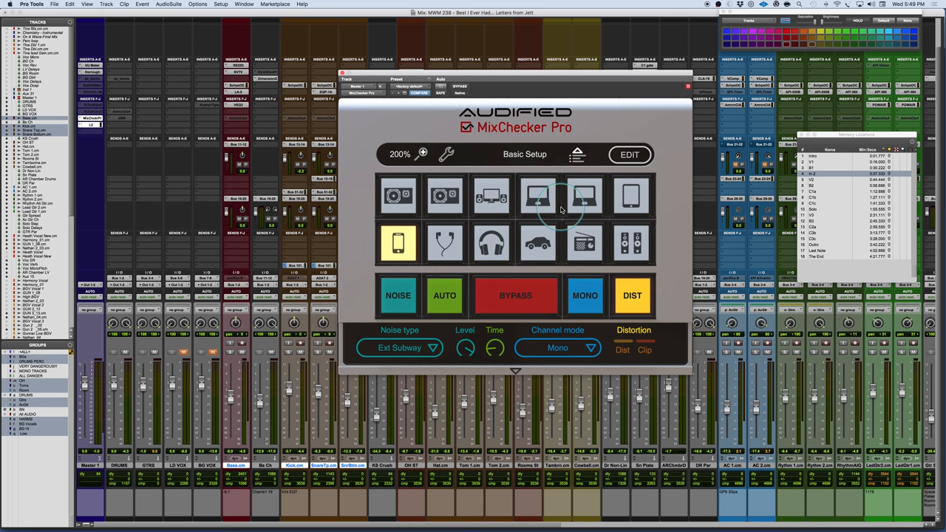
{"action": "left_click", "coordinate": [538, 196]}
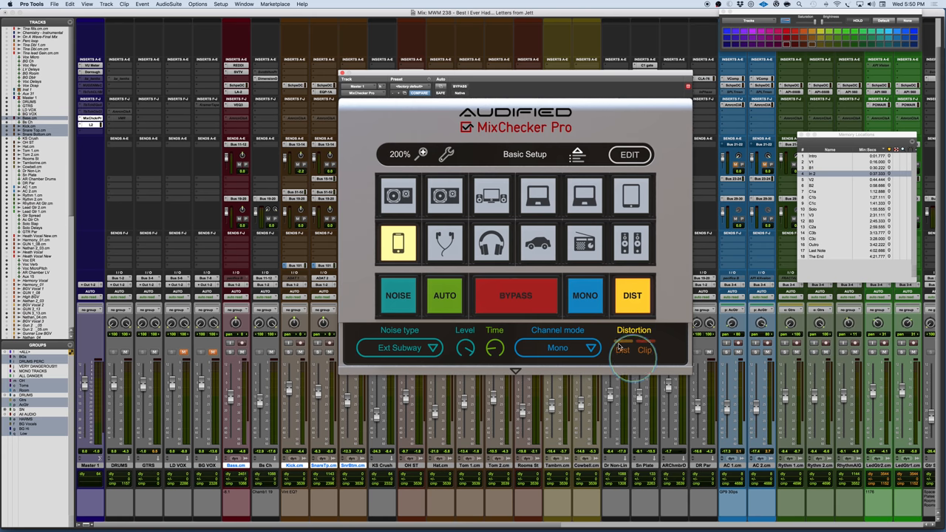
Set the channel mode to Mono from the channel mode list.
{"action": "left_click", "coordinate": [585, 295]}
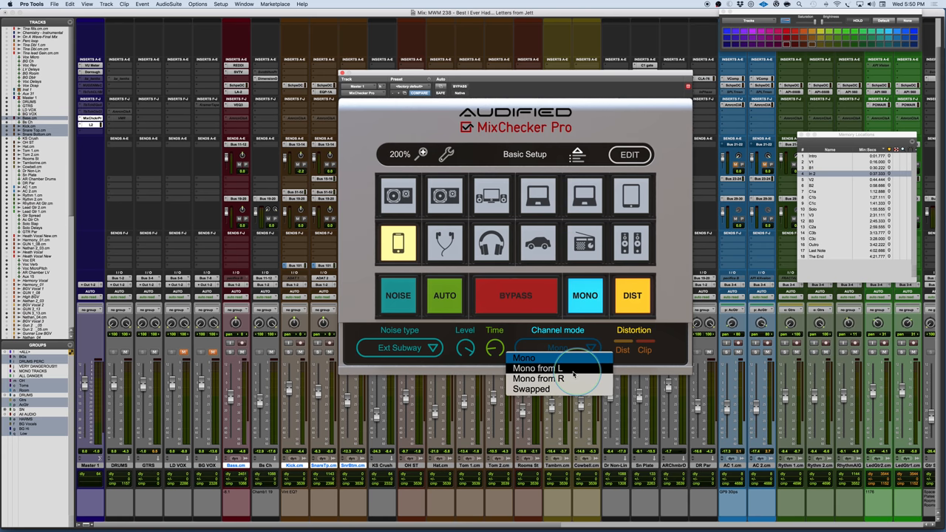
{"action": "mouse_move", "coordinate": [538, 390]}
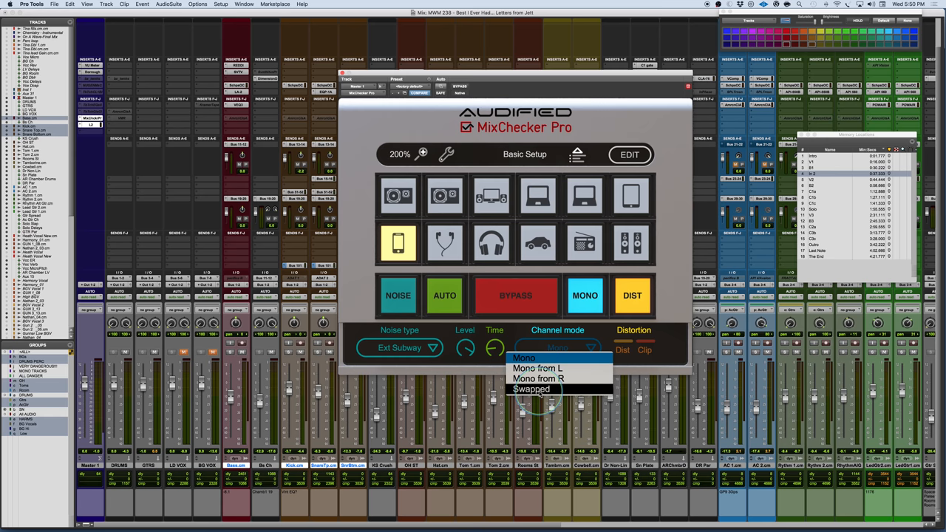
{"action": "left_click", "coordinate": [523, 357]}
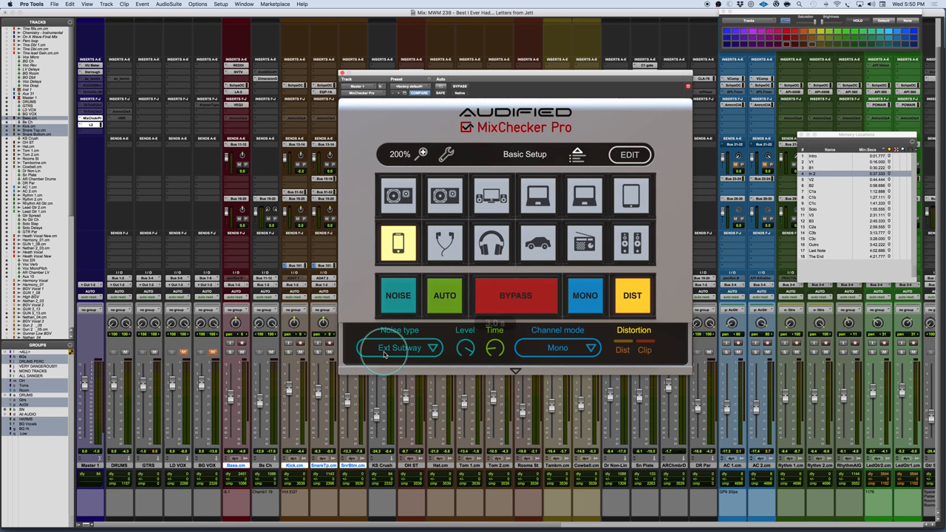
Set the background noise type to Ext Street 1 and switch the noise on.
{"action": "left_click", "coordinate": [402, 347]}
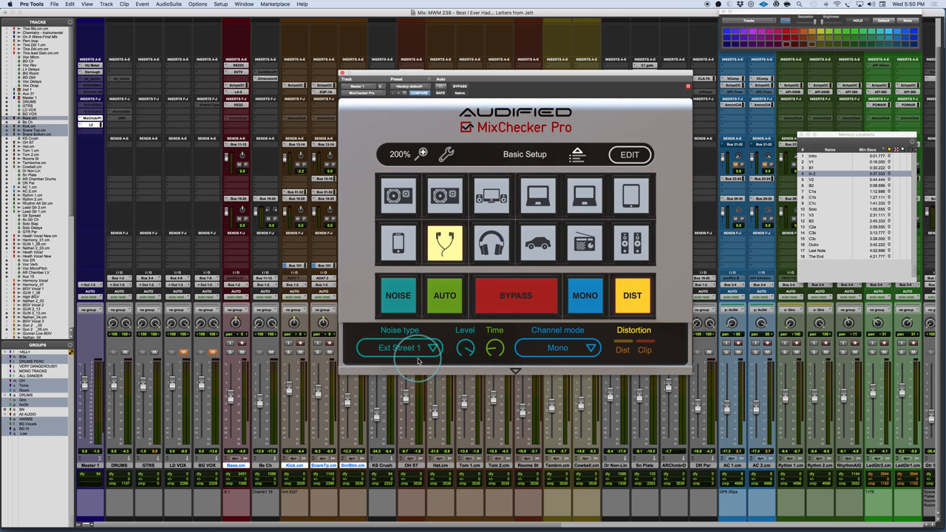
{"action": "left_click", "coordinate": [398, 296]}
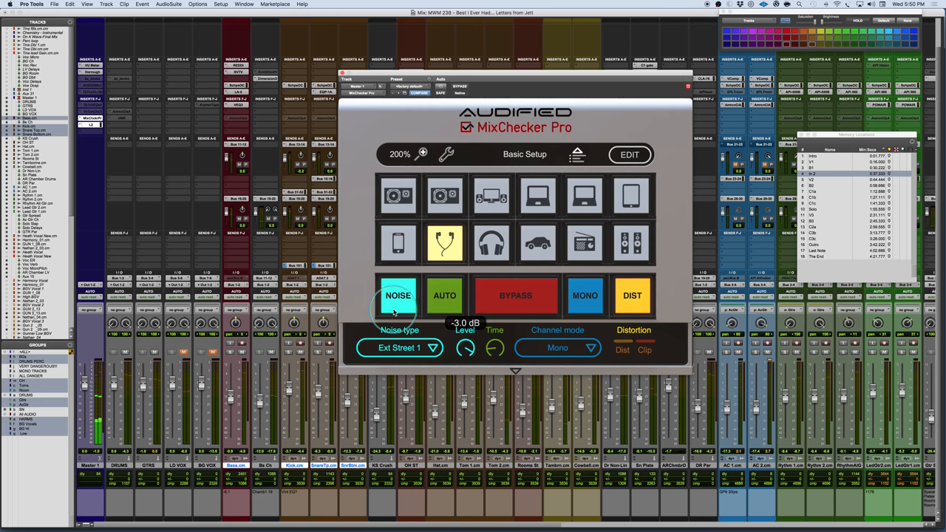
{"action": "left_click", "coordinate": [397, 295]}
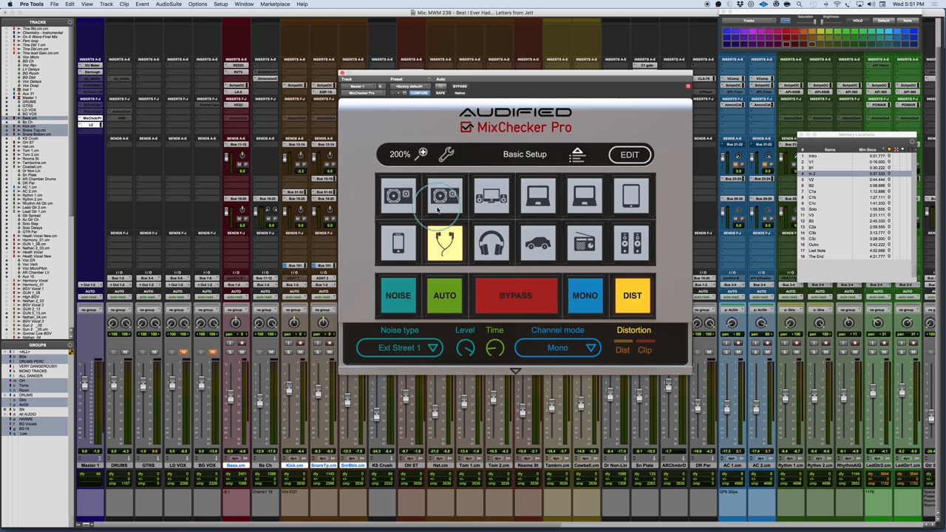
{"action": "mouse_move", "coordinate": [443, 195]}
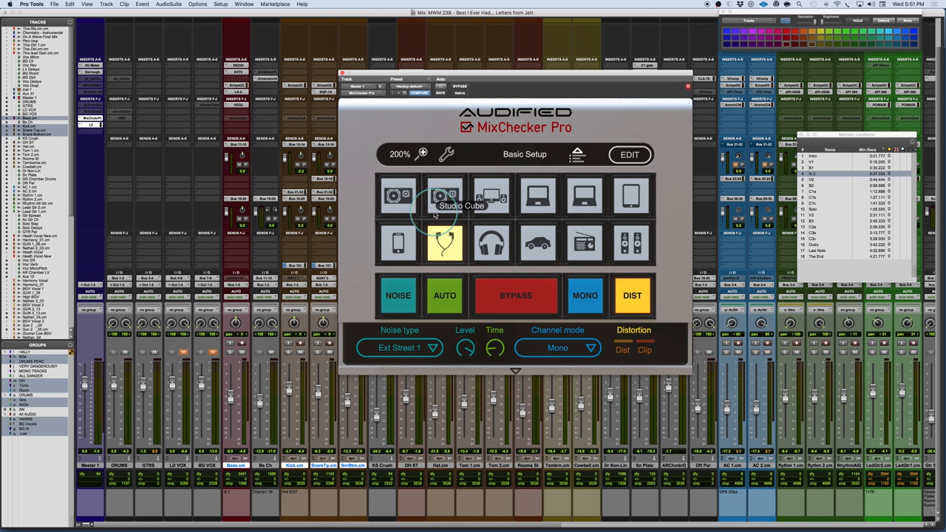
{"action": "mouse_move", "coordinate": [422, 196]}
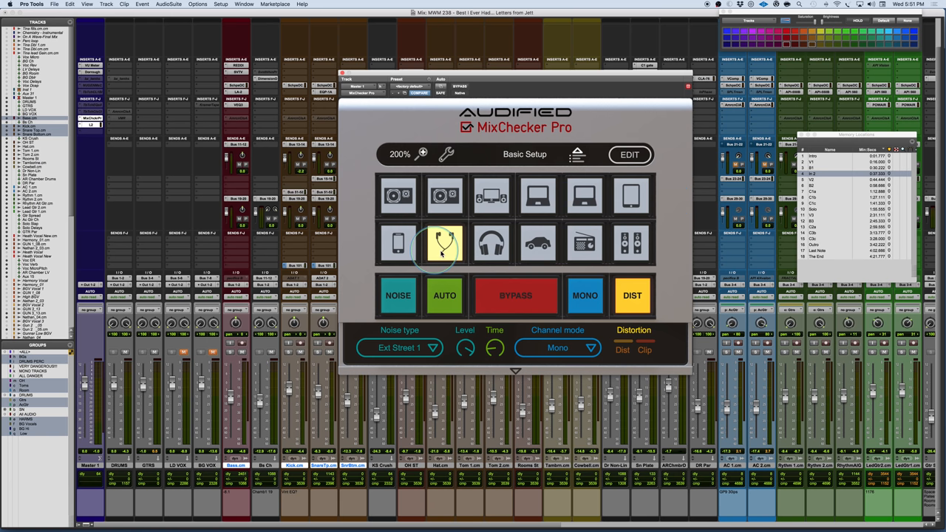
{"action": "mouse_move", "coordinate": [444, 244]}
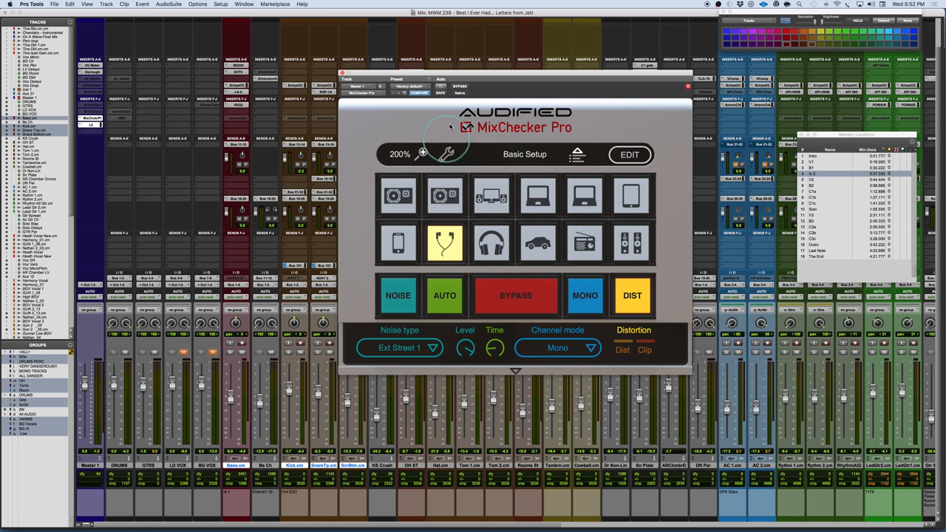
Bypass the simulation so the untreated mix plays back in Pro Tools.
{"action": "left_click", "coordinate": [514, 296]}
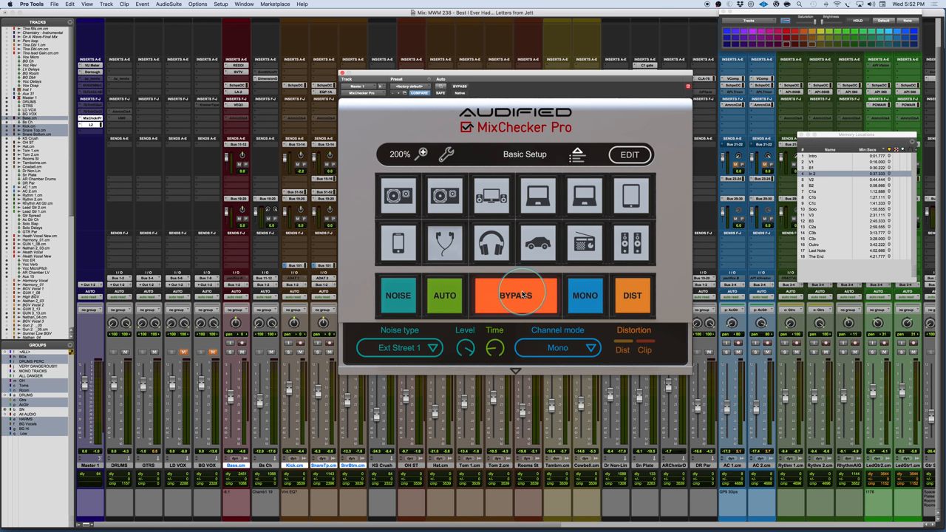
{"action": "left_click", "coordinate": [515, 296]}
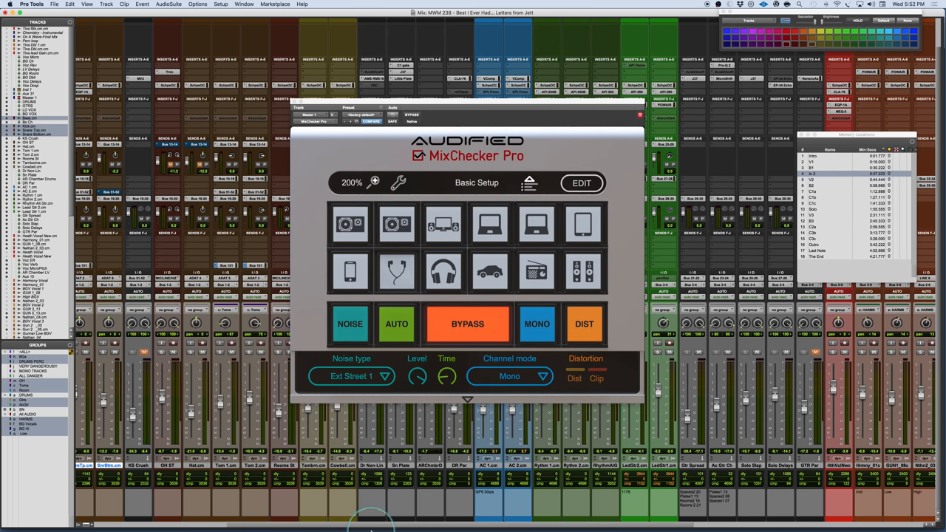
{"action": "left_click", "coordinate": [467, 324]}
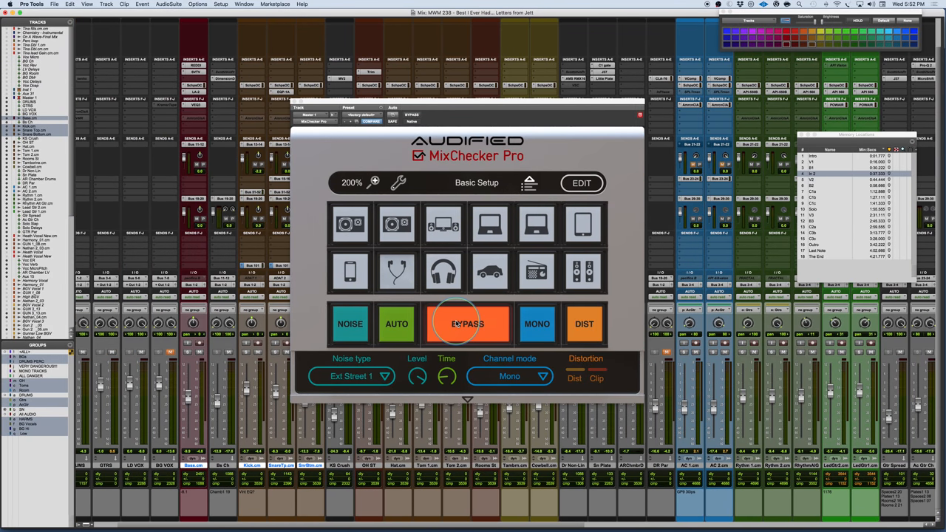
{"action": "left_click", "coordinate": [467, 324]}
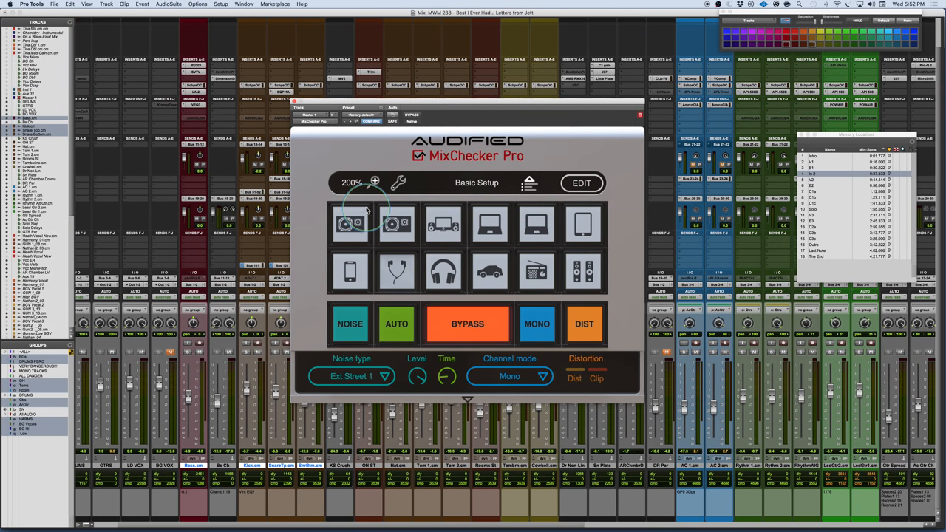
{"action": "mouse_move", "coordinate": [396, 225]}
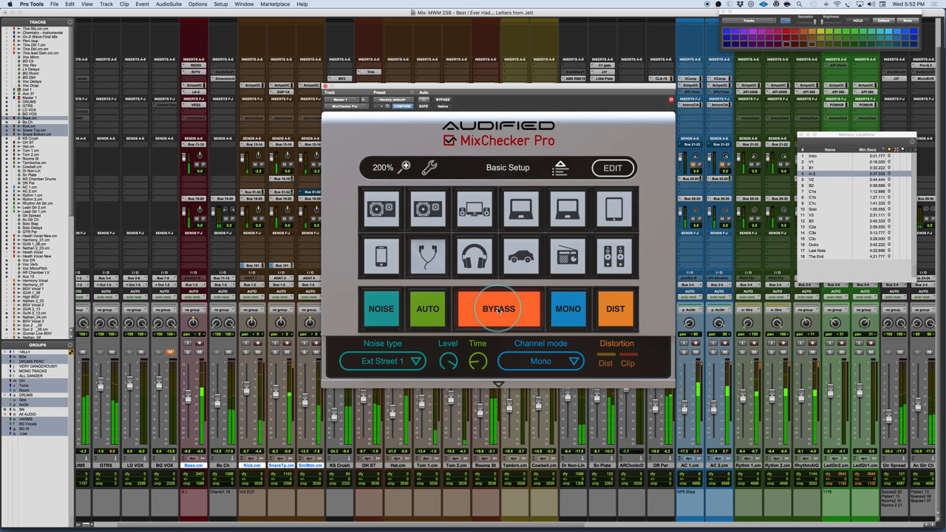
Switch the simulation back in and audition through Studio Cube and desktop speaker simulations.
{"action": "left_click", "coordinate": [498, 309]}
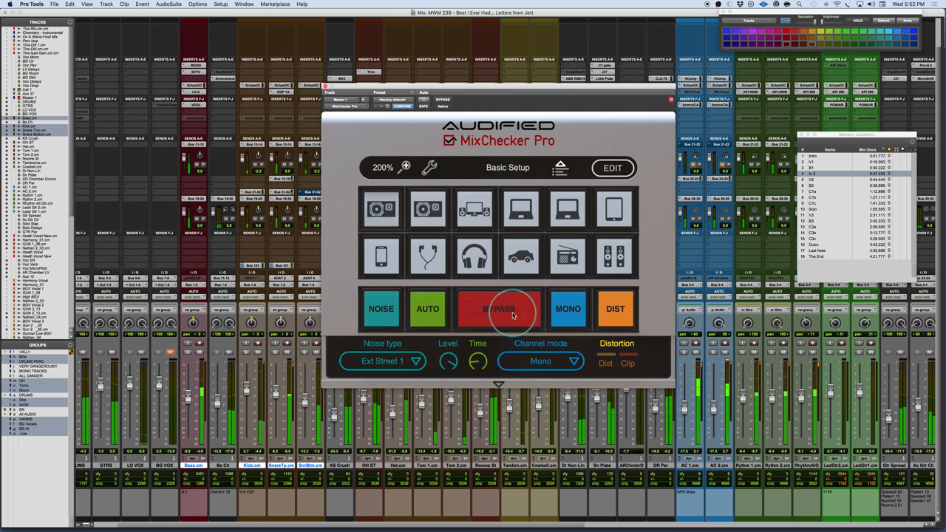
{"action": "left_click", "coordinate": [381, 209]}
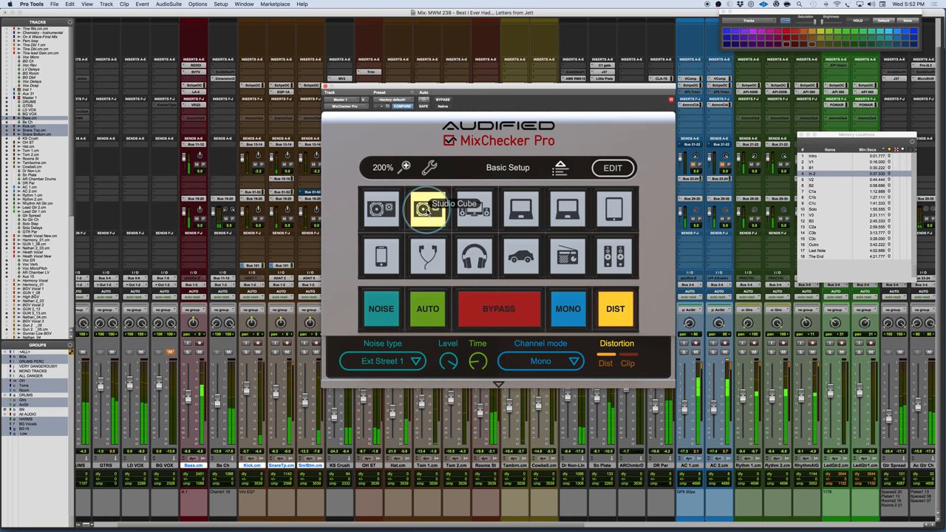
{"action": "left_click", "coordinate": [615, 309]}
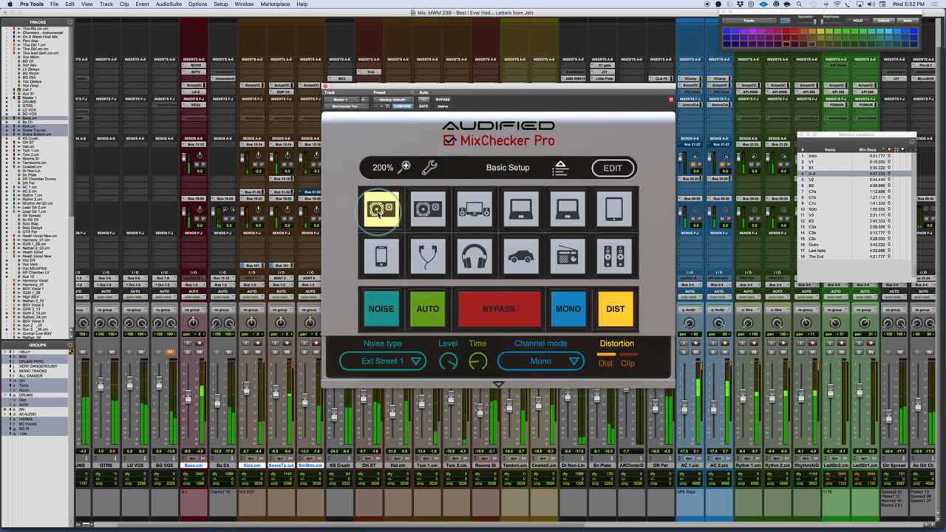
{"action": "left_click", "coordinate": [474, 210]}
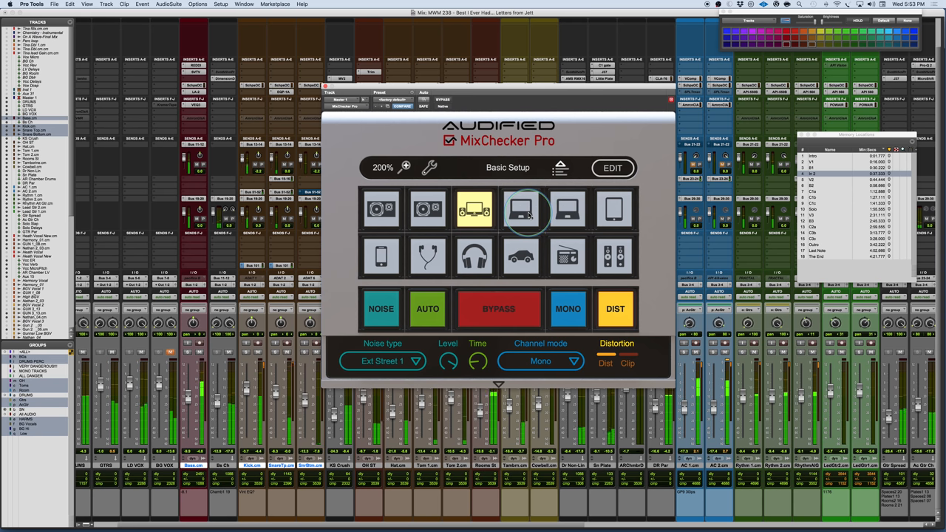
{"action": "mouse_move", "coordinate": [526, 210]}
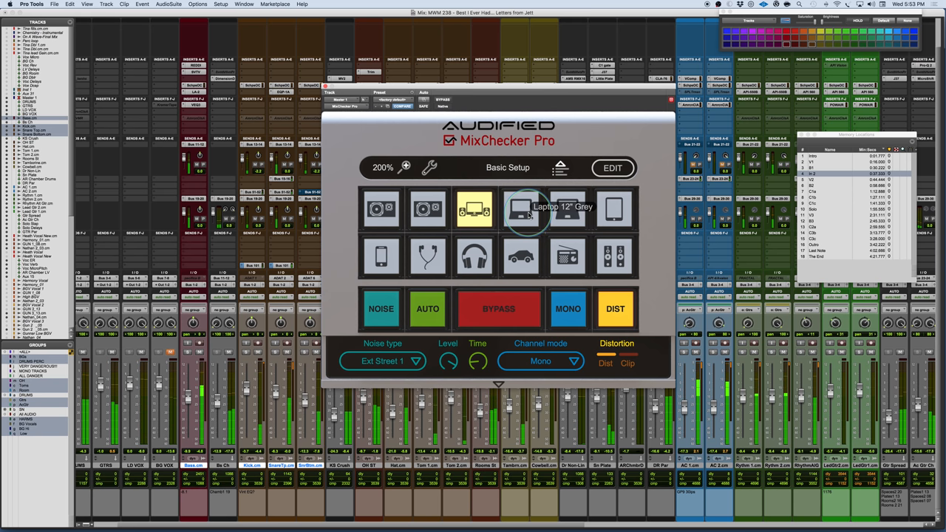
{"action": "left_click", "coordinate": [521, 210]}
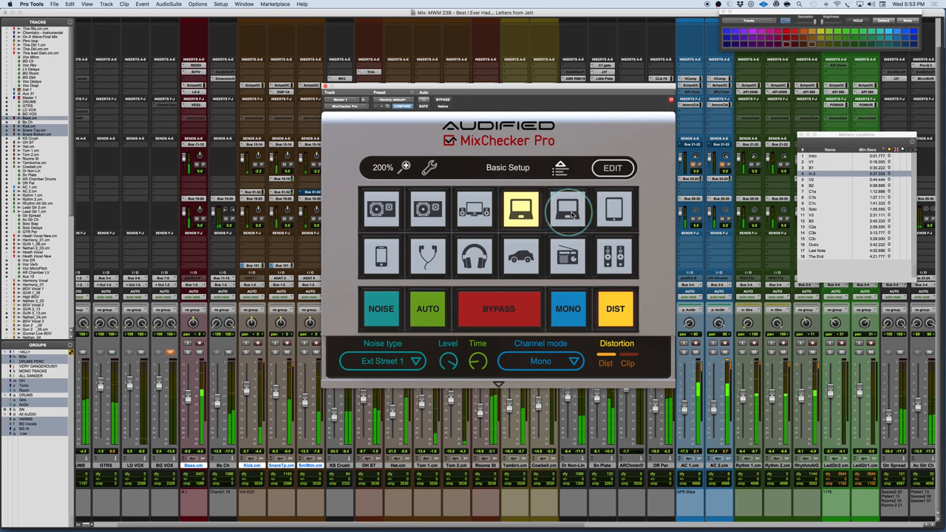
{"action": "mouse_move", "coordinate": [569, 209]}
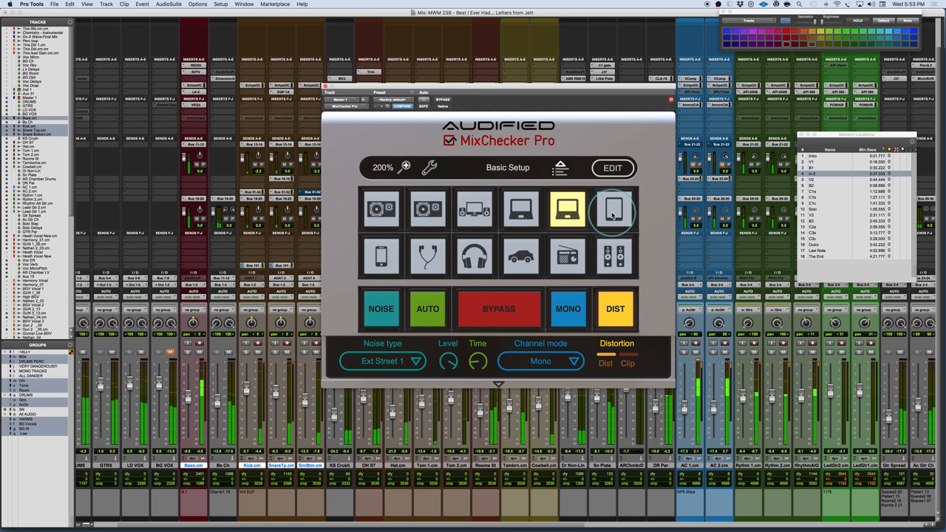
{"action": "mouse_move", "coordinate": [613, 210]}
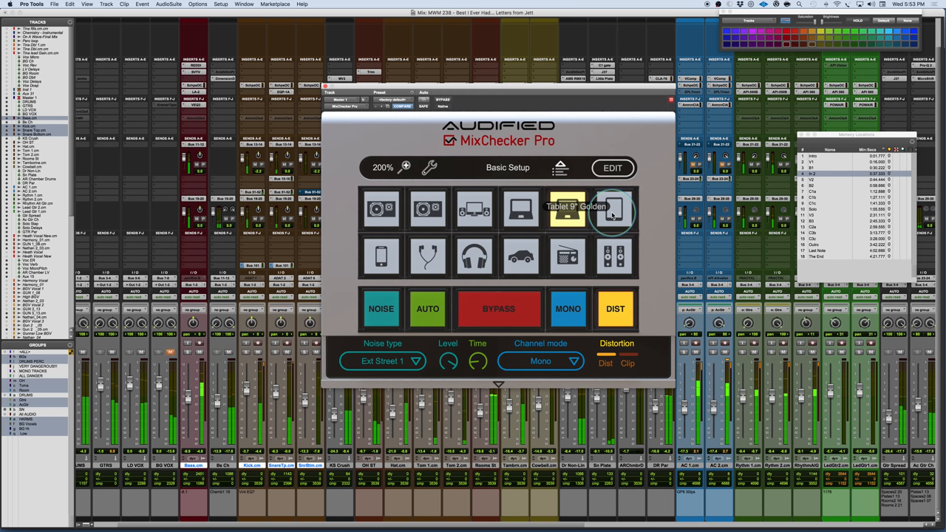
Step through the next device, phone speaker and small radio simulations.
{"action": "left_click", "coordinate": [615, 210]}
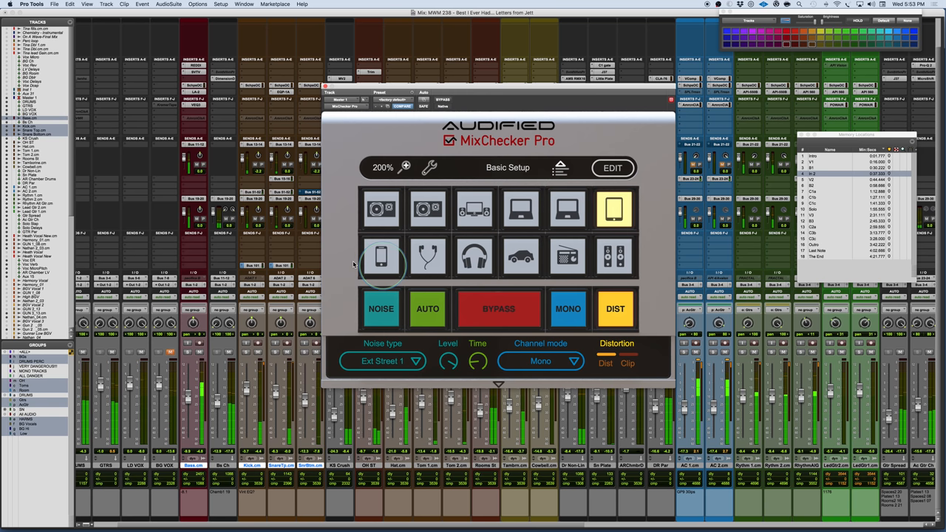
{"action": "mouse_move", "coordinate": [381, 258]}
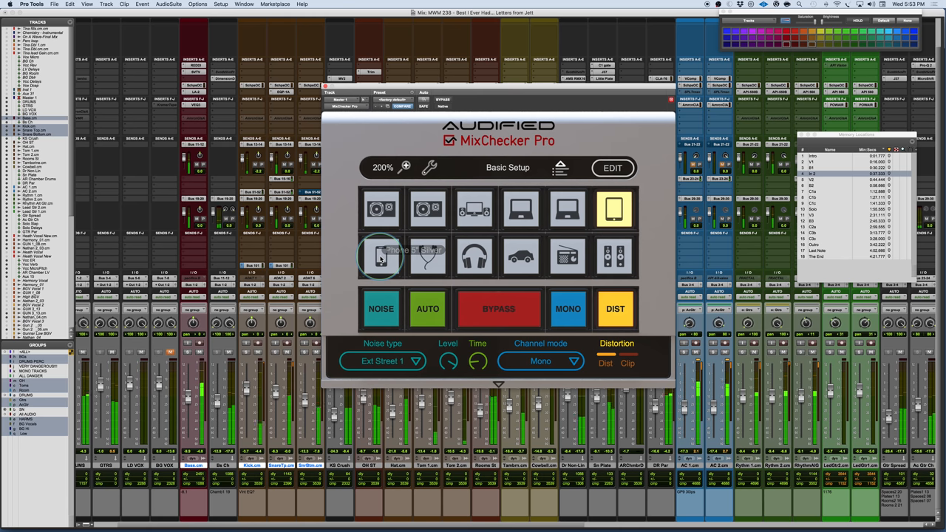
{"action": "mouse_move", "coordinate": [381, 257]}
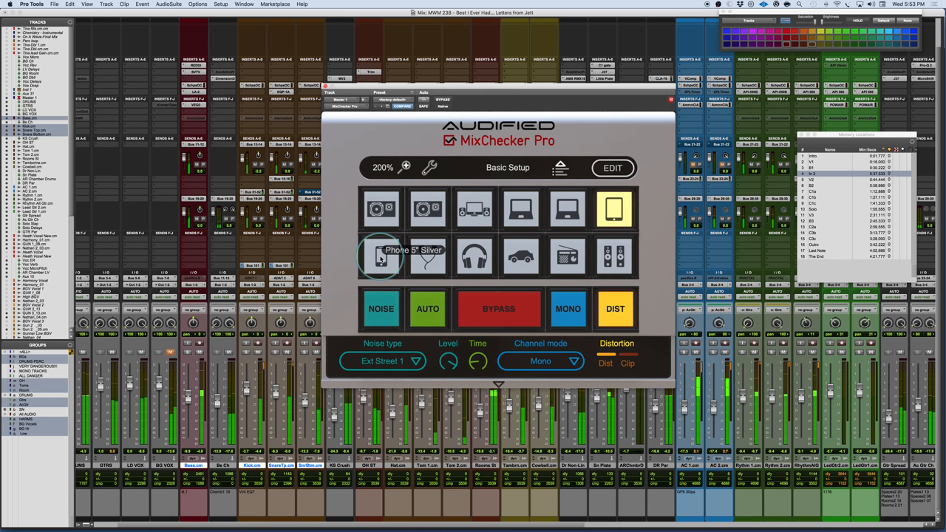
{"action": "left_click", "coordinate": [381, 257]}
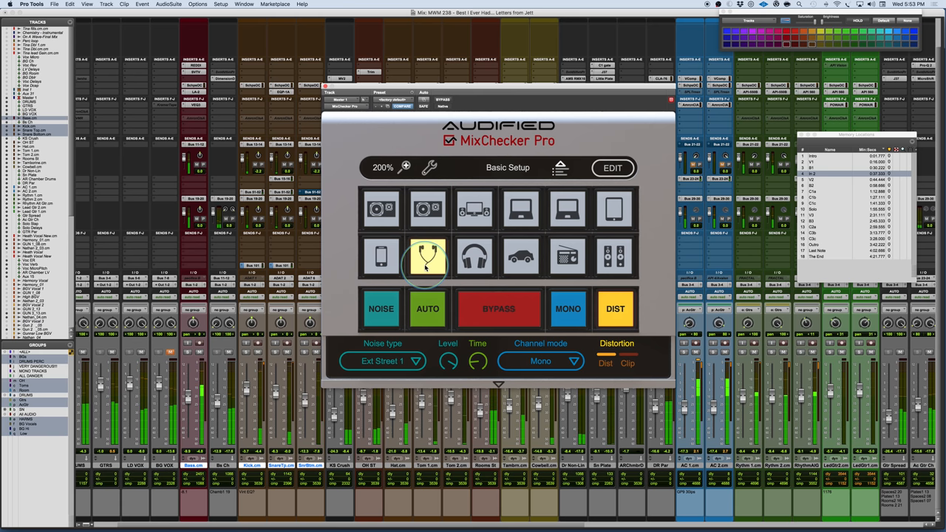
{"action": "mouse_move", "coordinate": [427, 257]}
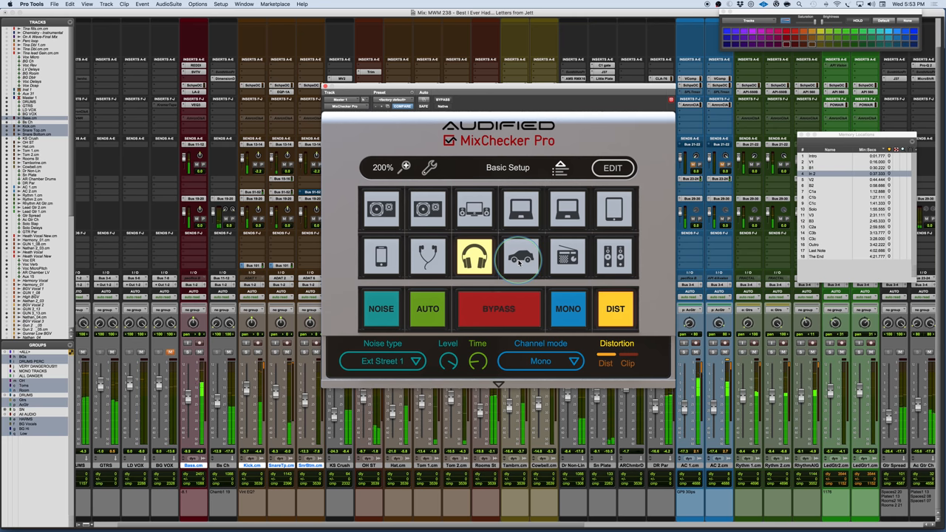
{"action": "left_click", "coordinate": [520, 257]}
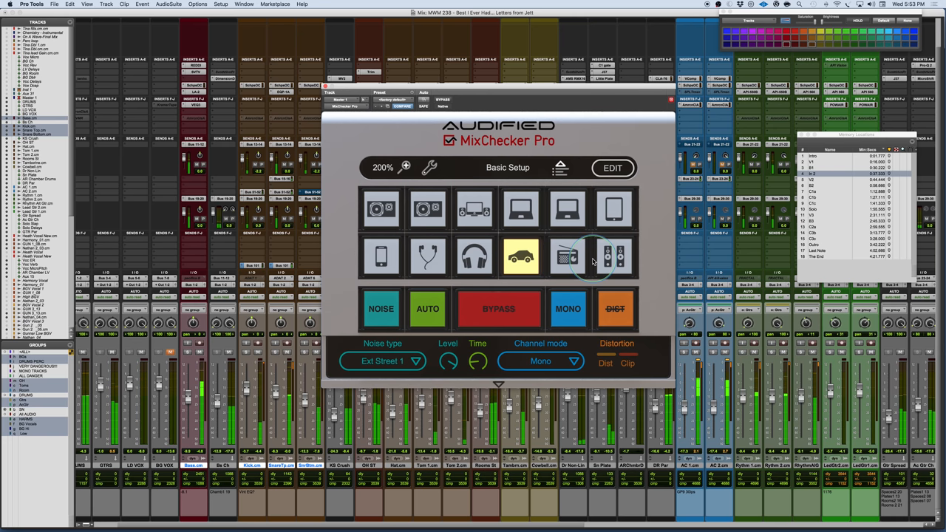
{"action": "mouse_move", "coordinate": [569, 257]}
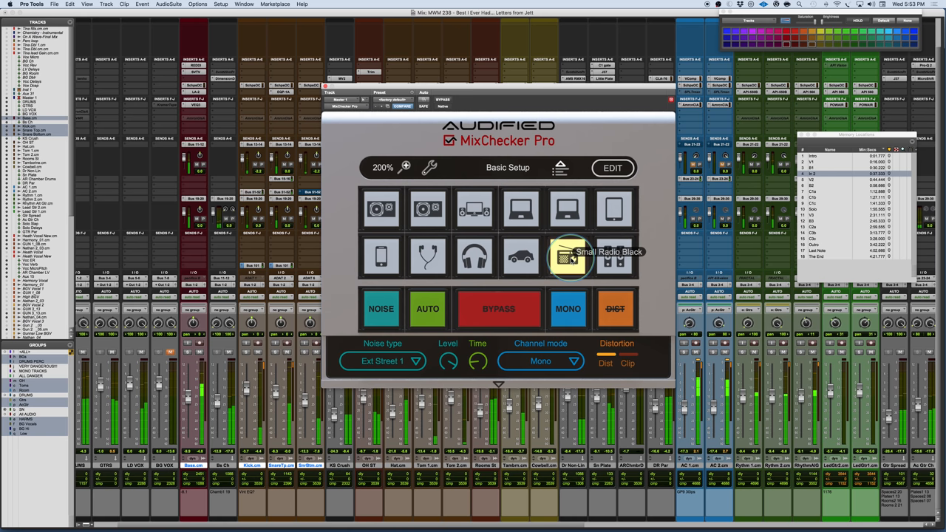
{"action": "left_click", "coordinate": [618, 257]}
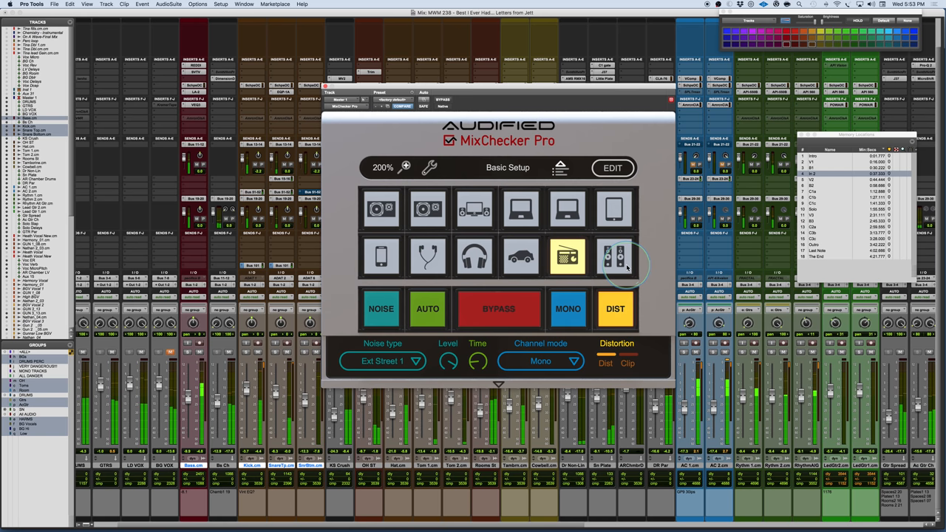
{"action": "mouse_move", "coordinate": [614, 257]}
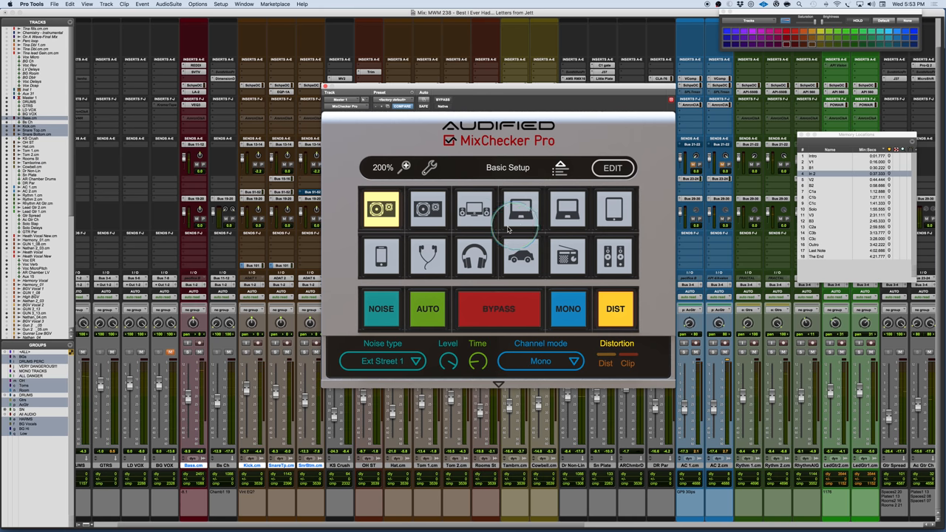
{"action": "mouse_move", "coordinate": [520, 210]}
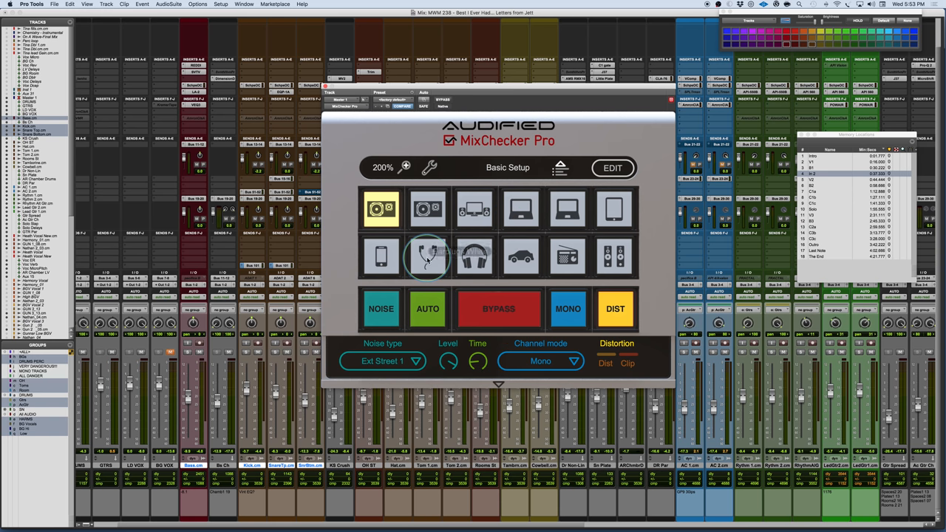
{"action": "mouse_move", "coordinate": [427, 257]}
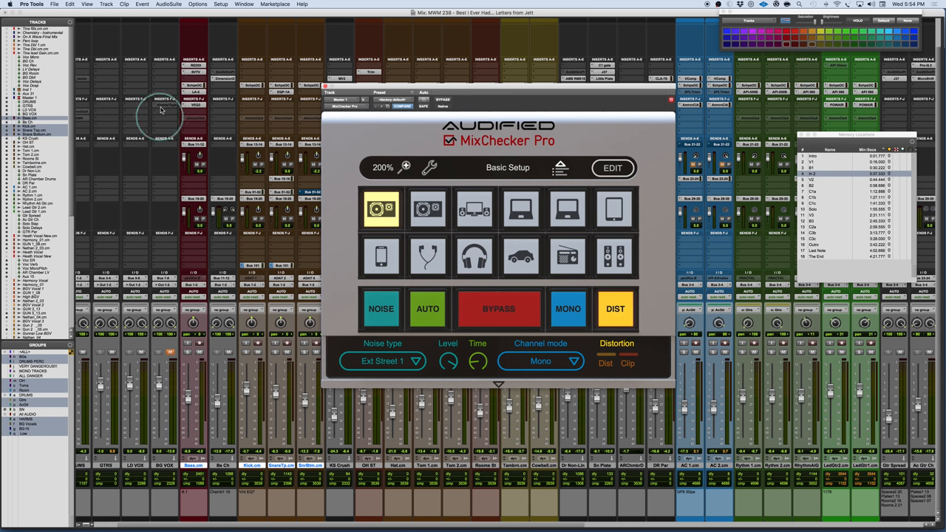
{"action": "mouse_move", "coordinate": [213, 255]}
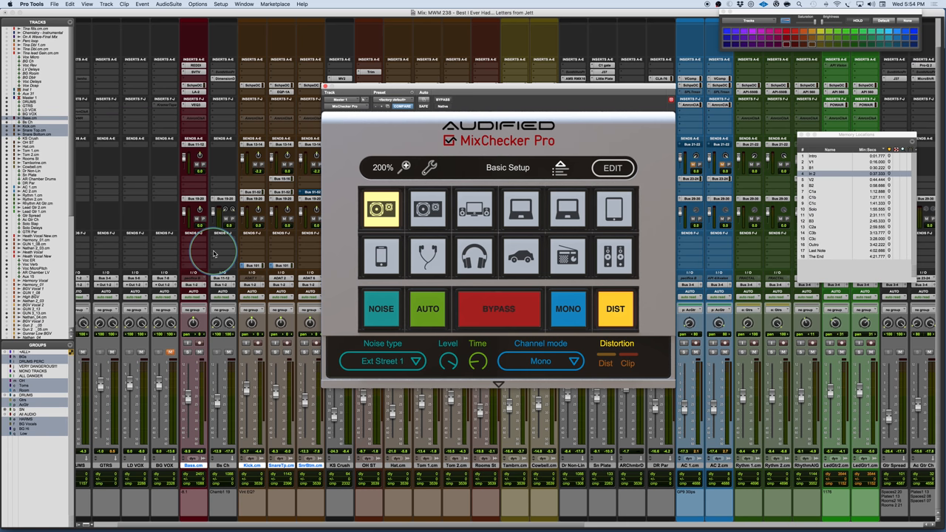
{"action": "mouse_move", "coordinate": [456, 331]}
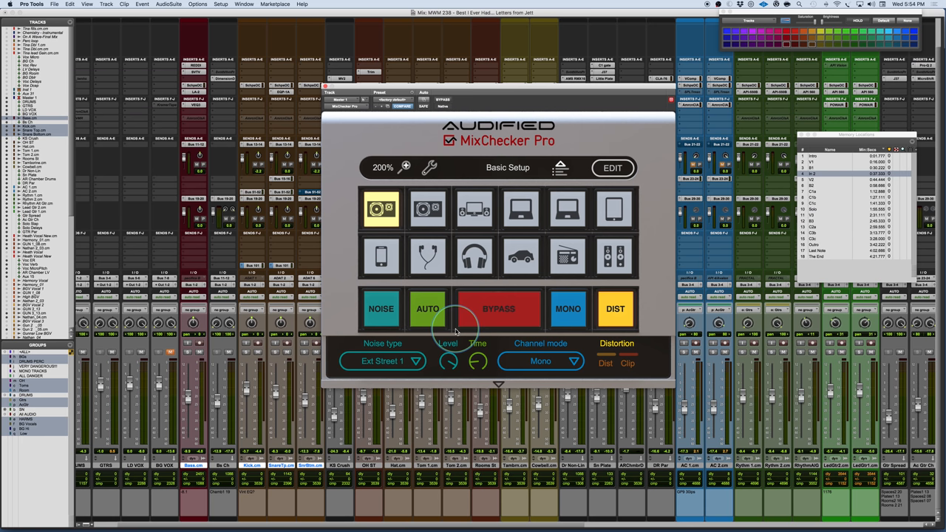
Audition the mix through the white earbuds simulation.
{"action": "left_click", "coordinate": [427, 257]}
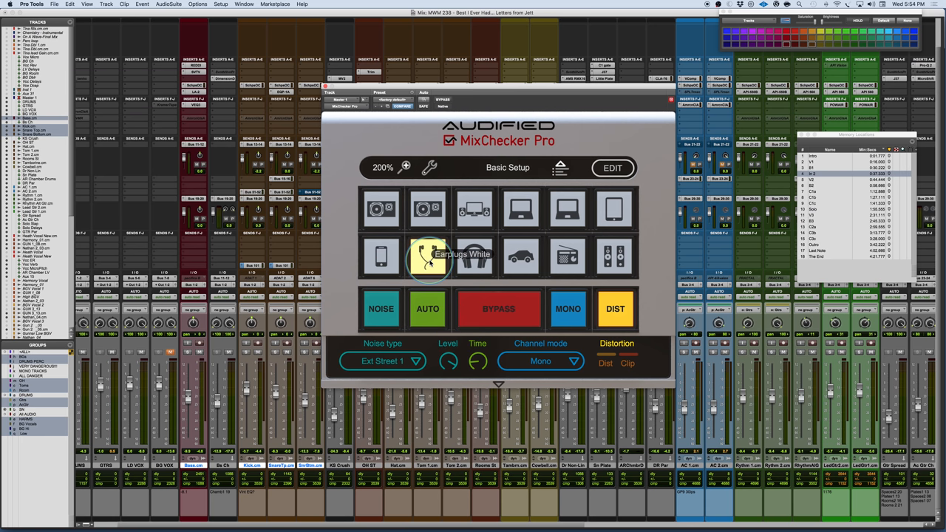
{"action": "mouse_move", "coordinate": [407, 369]}
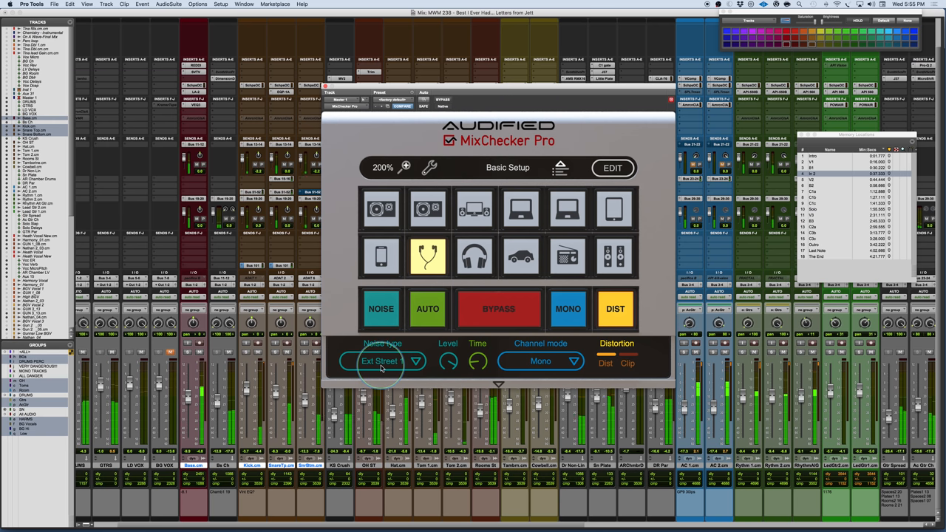
Try Ext Playground, Ext Station 1, Int Bar and Int Bus 1 background noise types.
{"action": "left_click", "coordinate": [381, 308]}
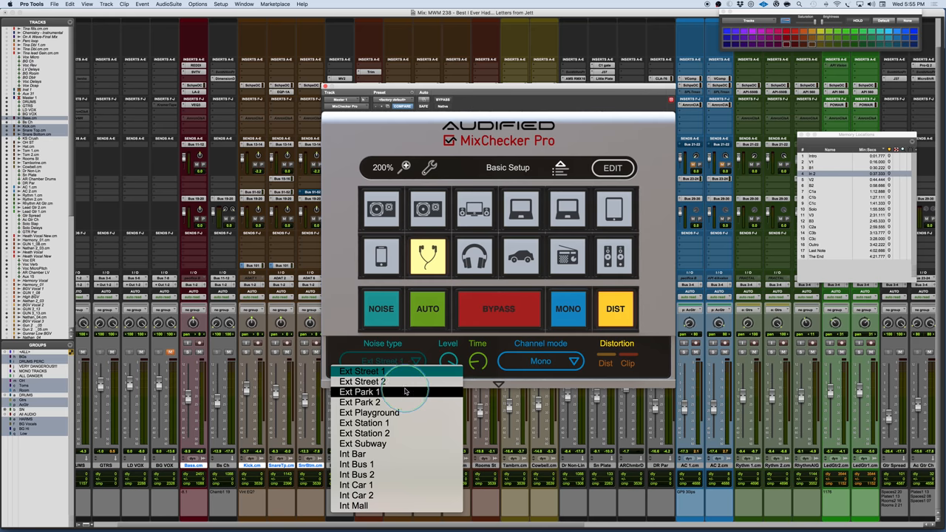
{"action": "left_click", "coordinate": [369, 412]}
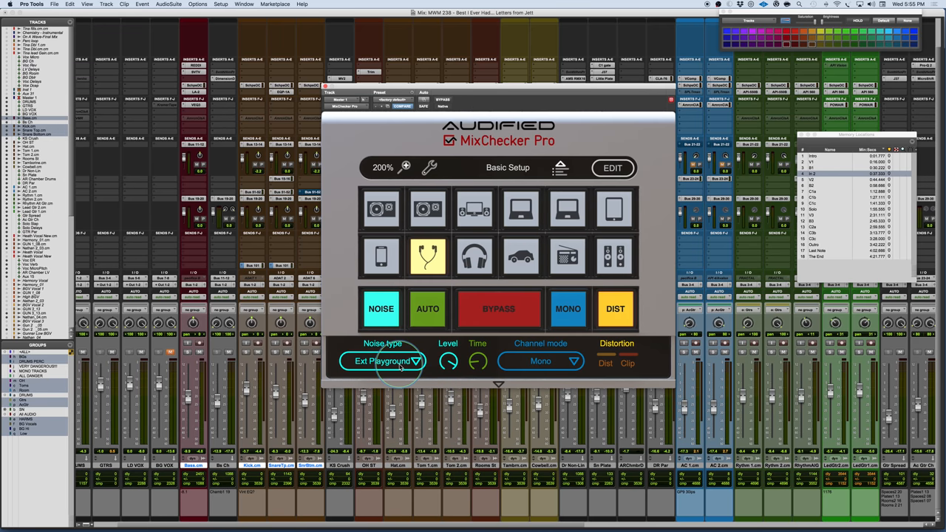
{"action": "left_click", "coordinate": [382, 360]}
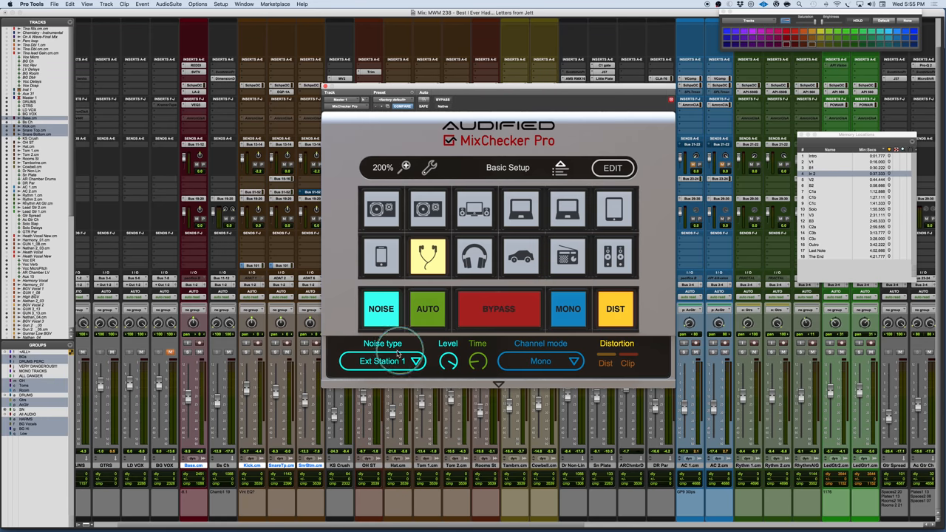
{"action": "left_click", "coordinate": [382, 360]}
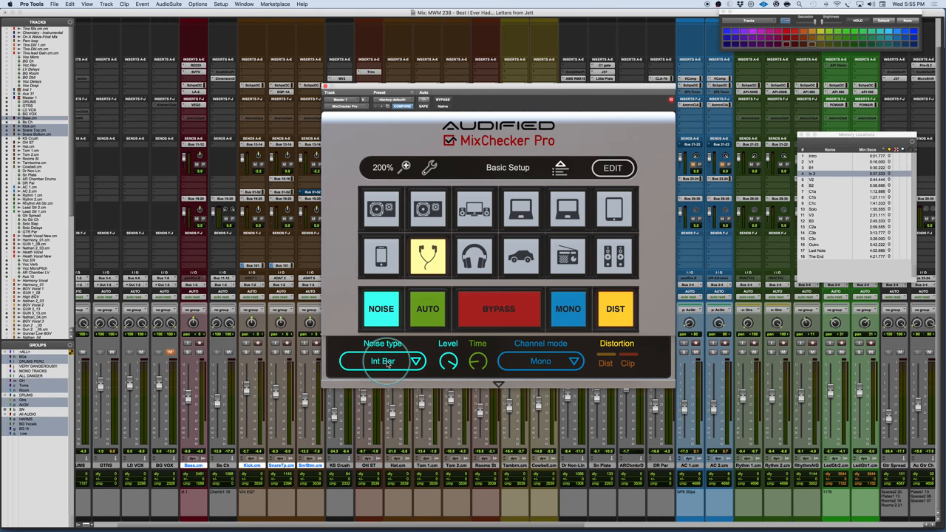
{"action": "left_click", "coordinate": [381, 360]}
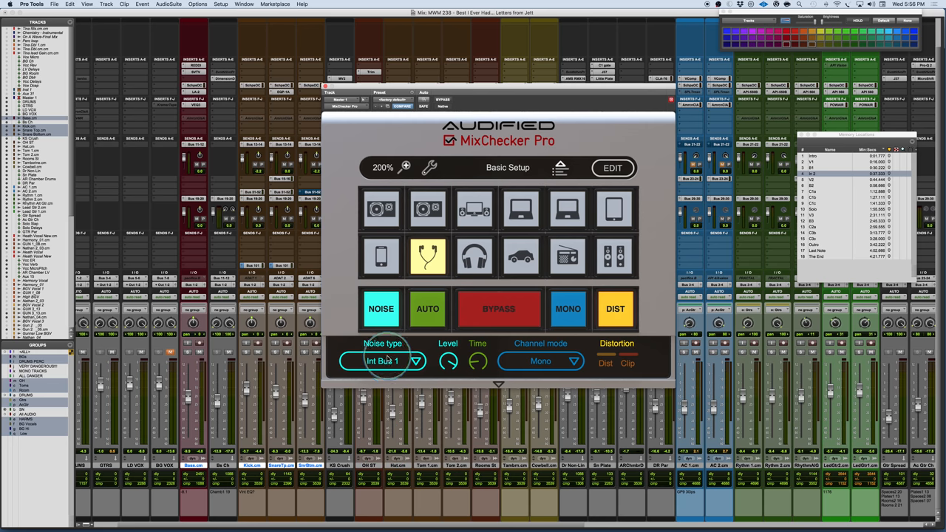
Set the background noise to Int Car 1 and turn the added noise on.
{"action": "left_click", "coordinate": [381, 361]}
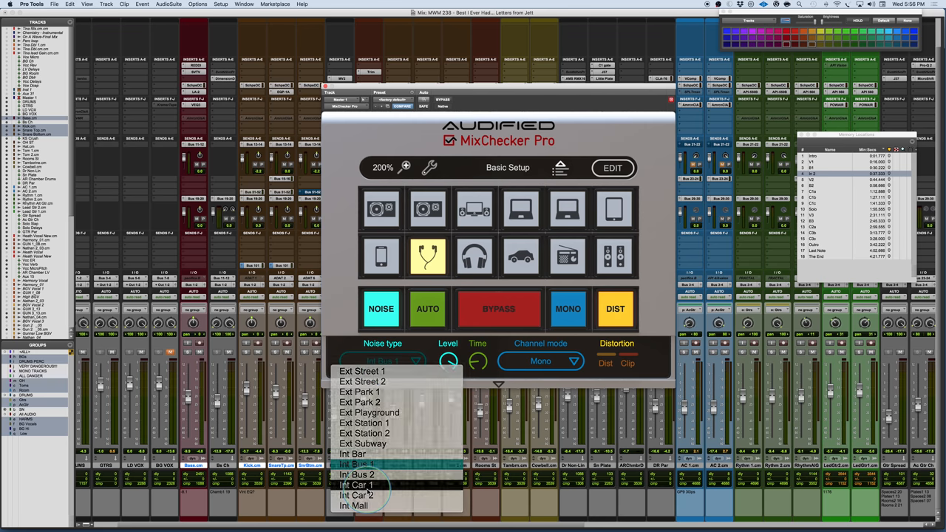
{"action": "left_click", "coordinate": [357, 484]}
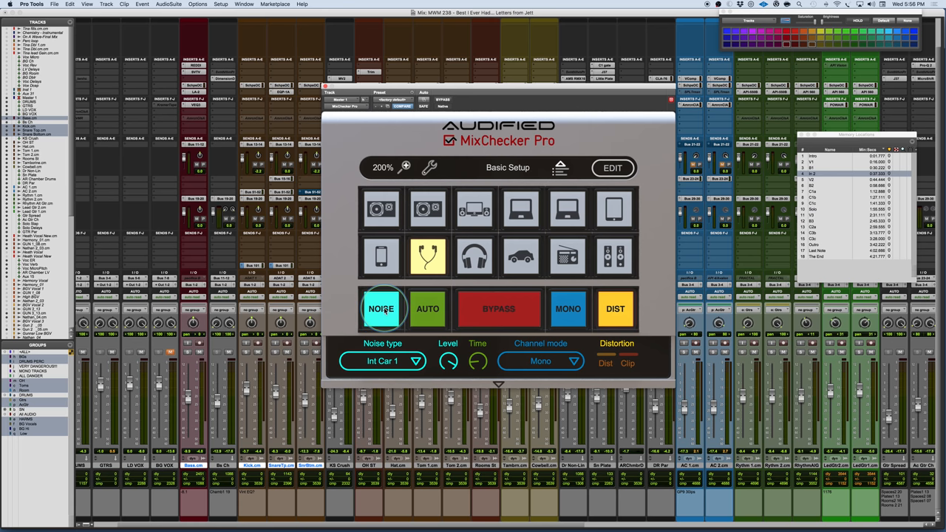
{"action": "left_click", "coordinate": [524, 257]}
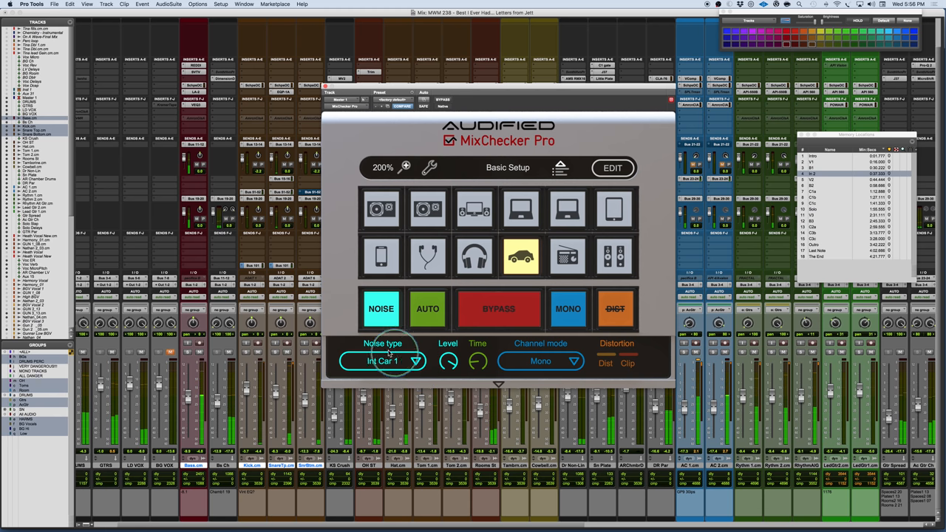
{"action": "left_click", "coordinate": [381, 309]}
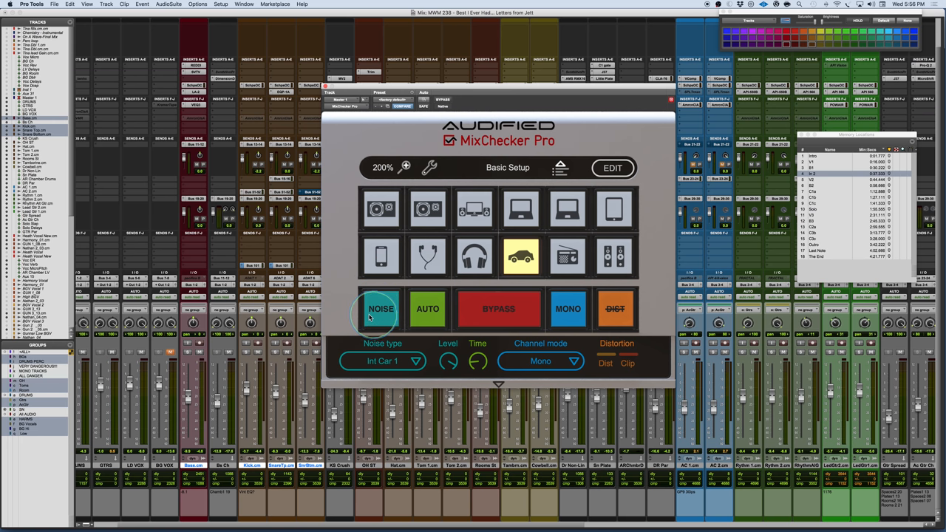
{"action": "mouse_move", "coordinate": [352, 317]}
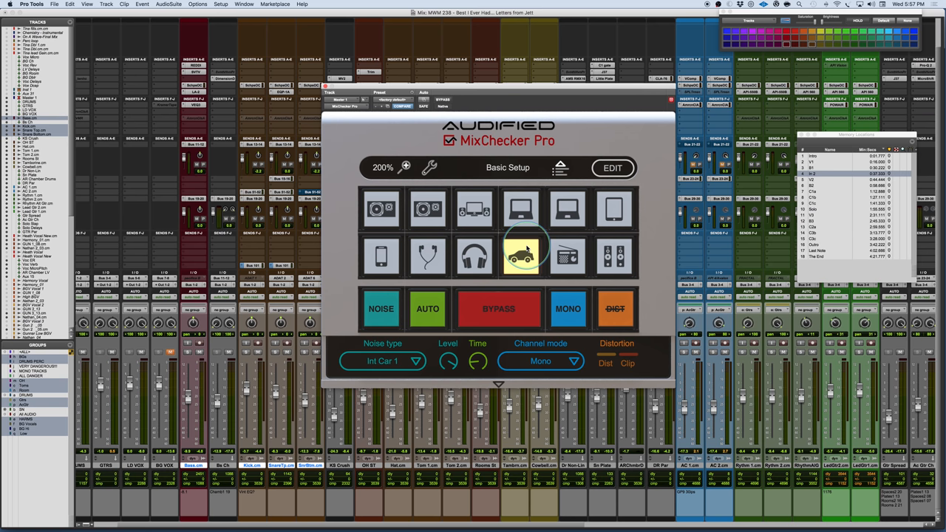
{"action": "mouse_move", "coordinate": [520, 254]}
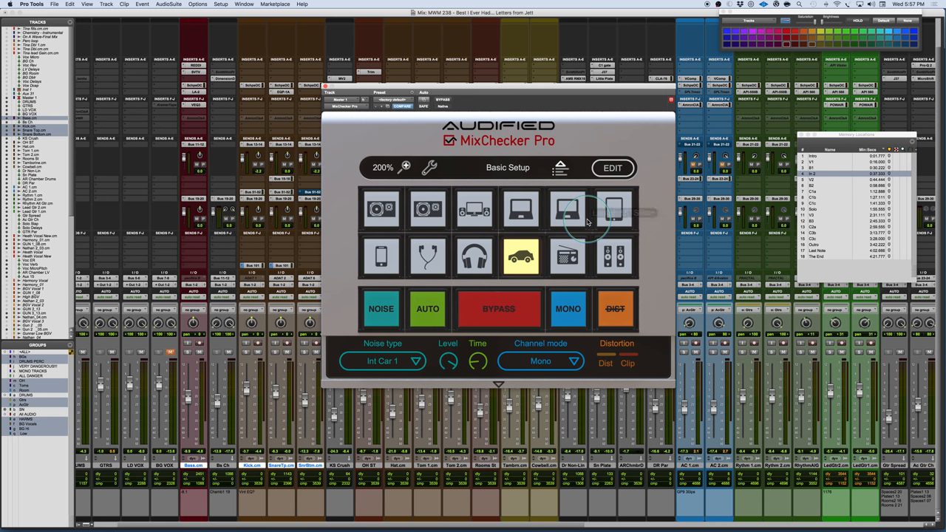
{"action": "mouse_move", "coordinate": [615, 210]}
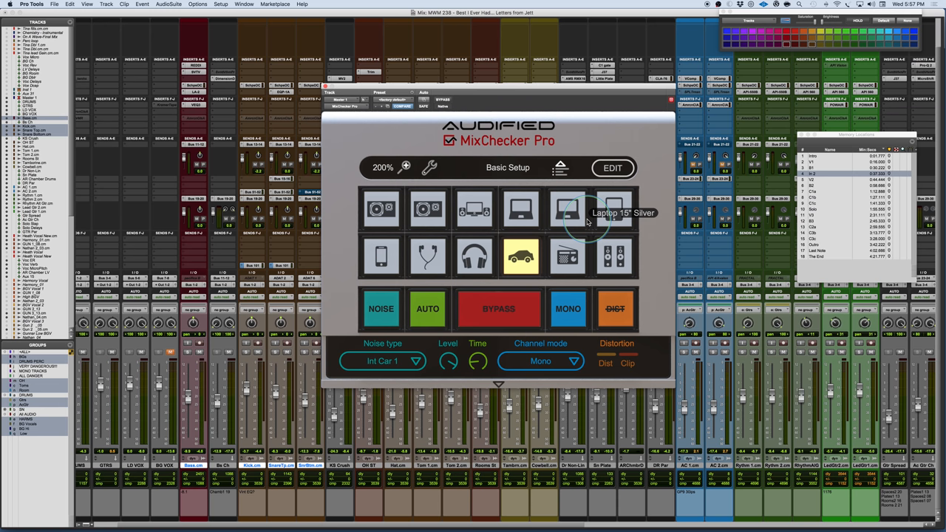
{"action": "mouse_move", "coordinate": [607, 183]}
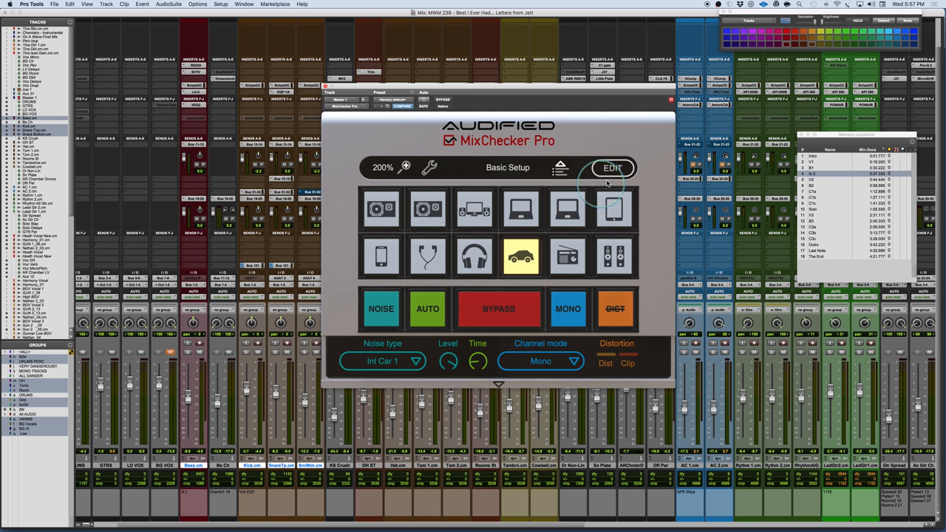
{"action": "left_click", "coordinate": [611, 169]}
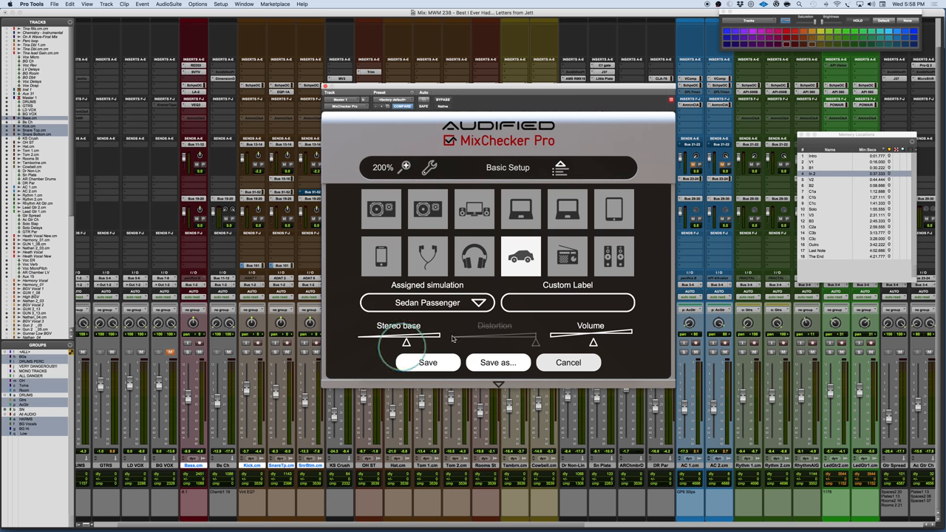
{"action": "mouse_move", "coordinate": [576, 135]}
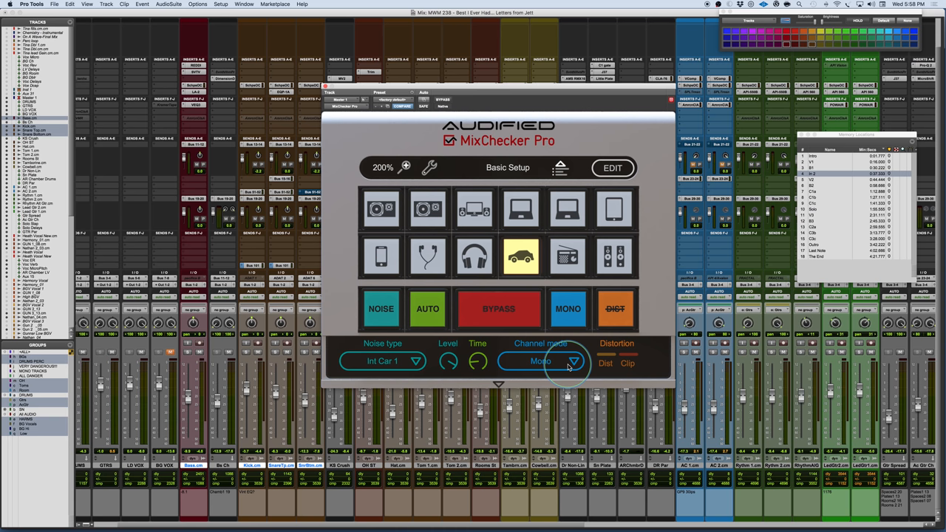
{"action": "mouse_move", "coordinate": [665, 145]}
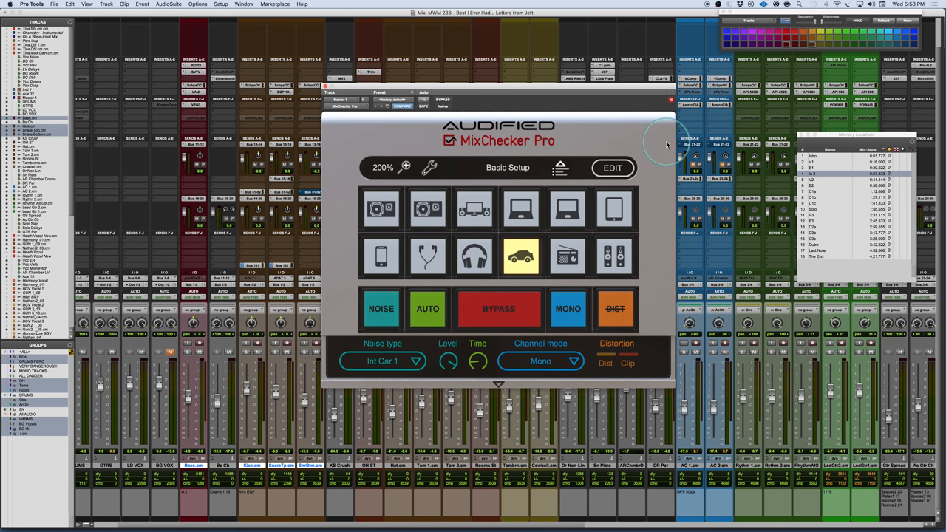